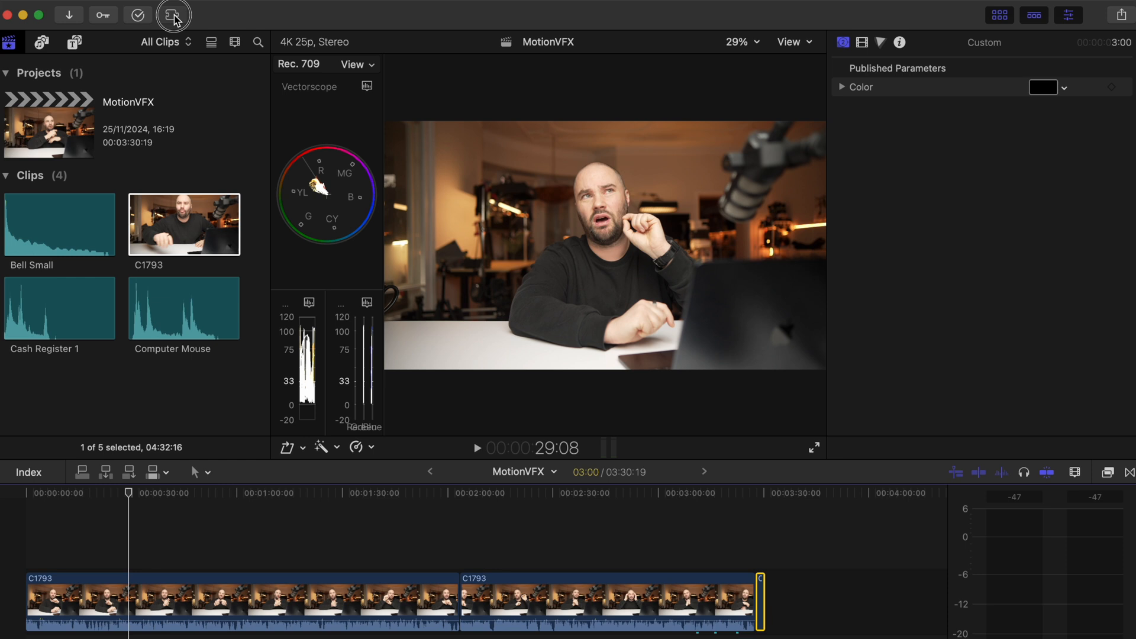
# Step: Launch mExtension from the MotionVFX extensions menu in the toolbar
pyautogui.click(172, 14)
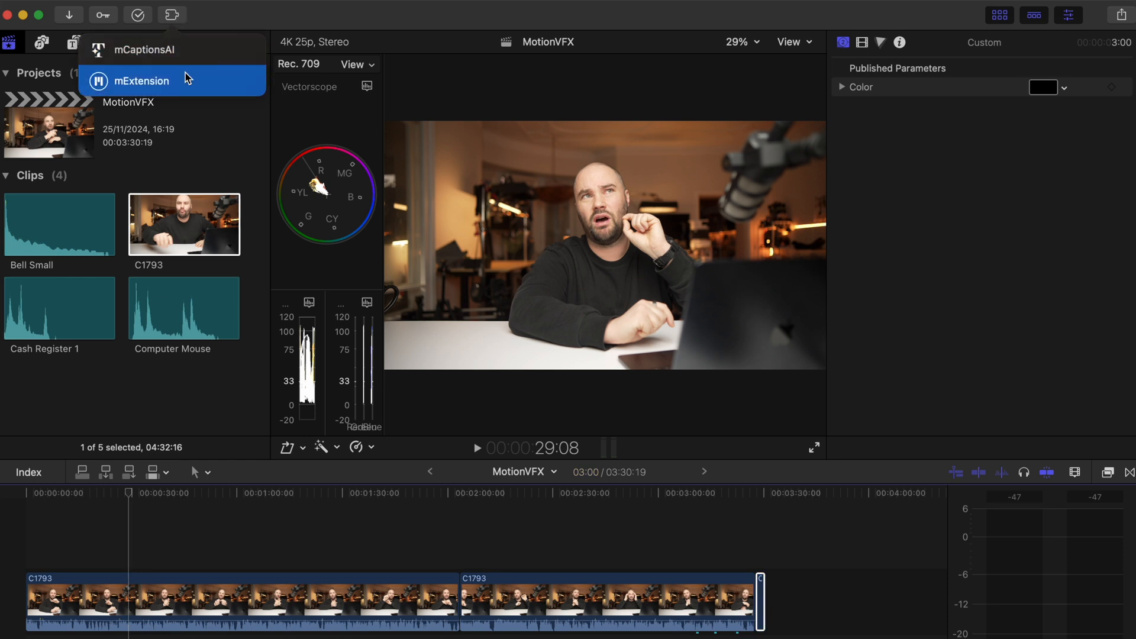
pyautogui.click(142, 81)
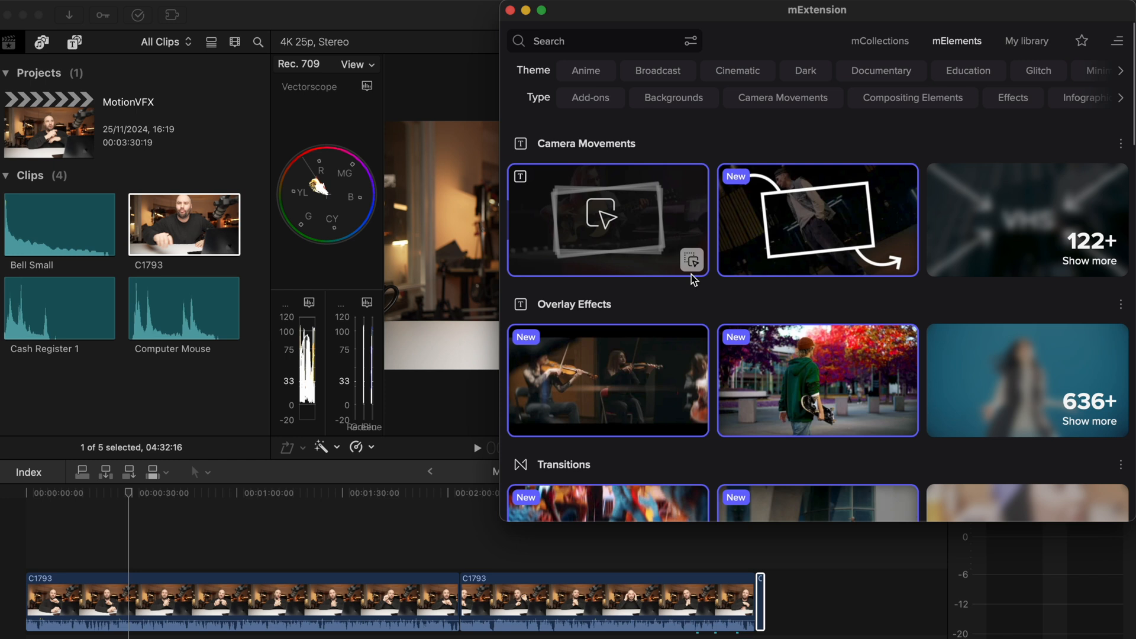
# Step: Scroll down through the mElements categories to the expanded Typography title grid
pyautogui.scroll(-3)
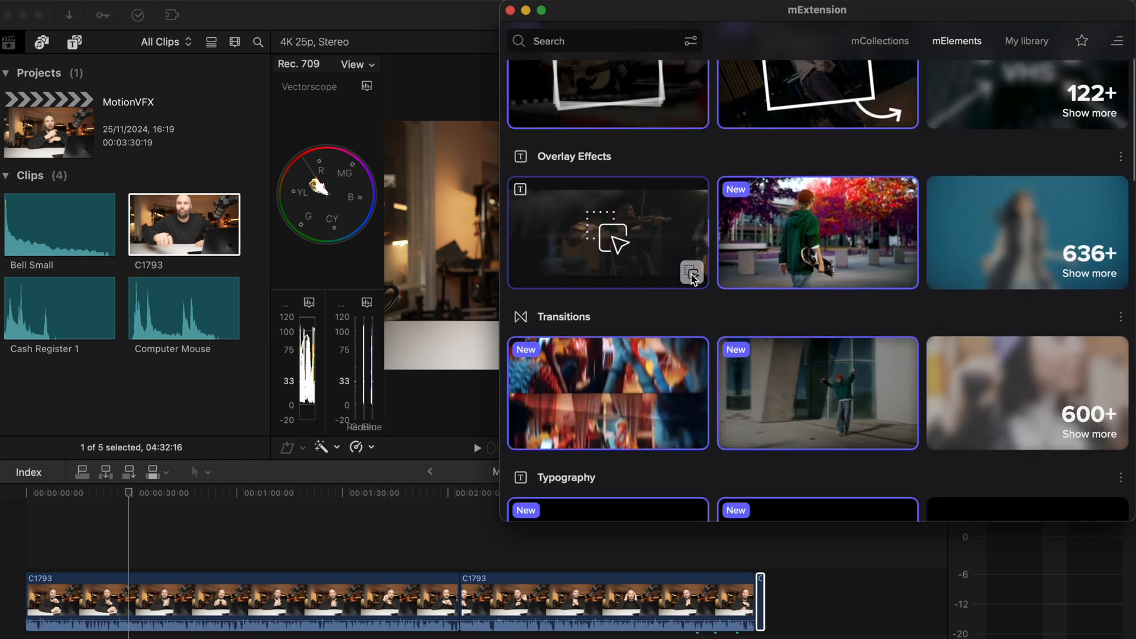
pyautogui.scroll(-3)
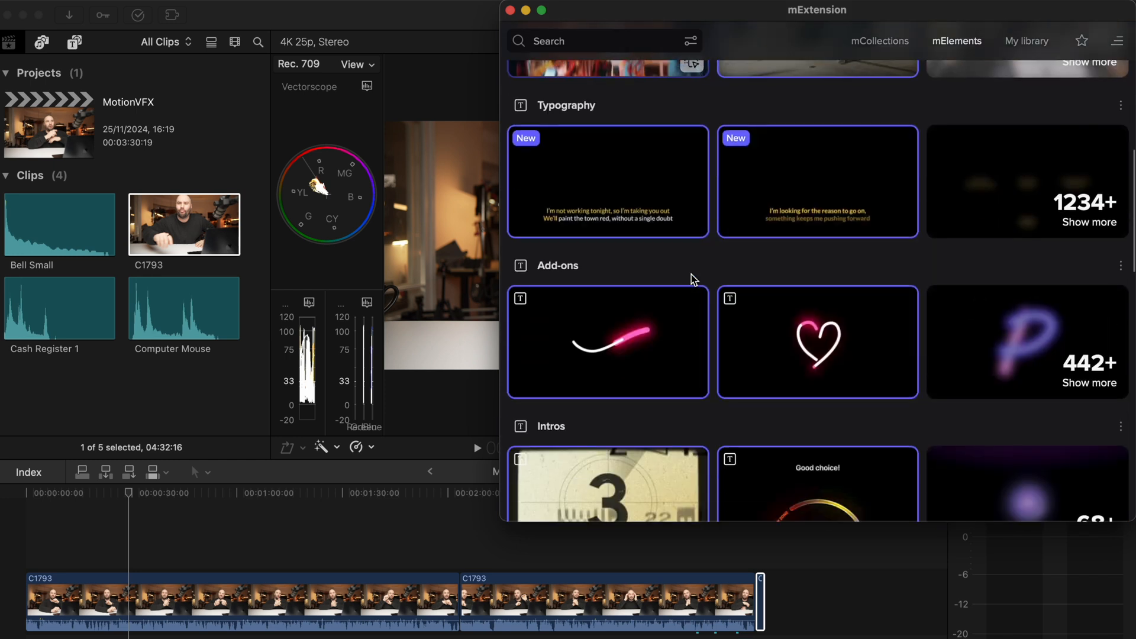
pyautogui.scroll(-3)
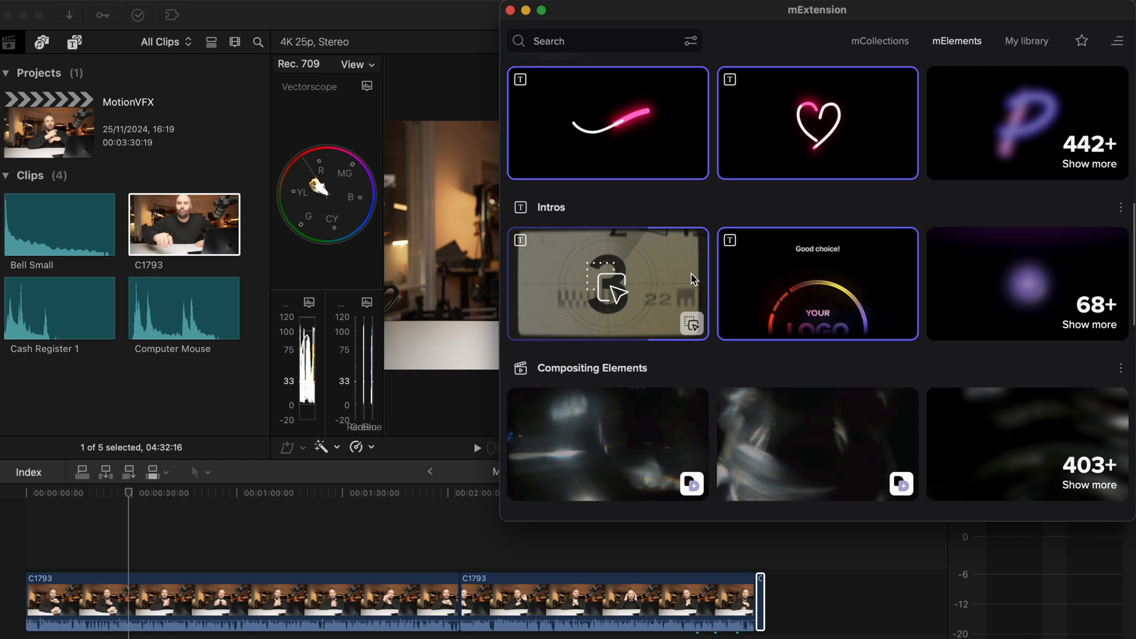
pyautogui.scroll(-3)
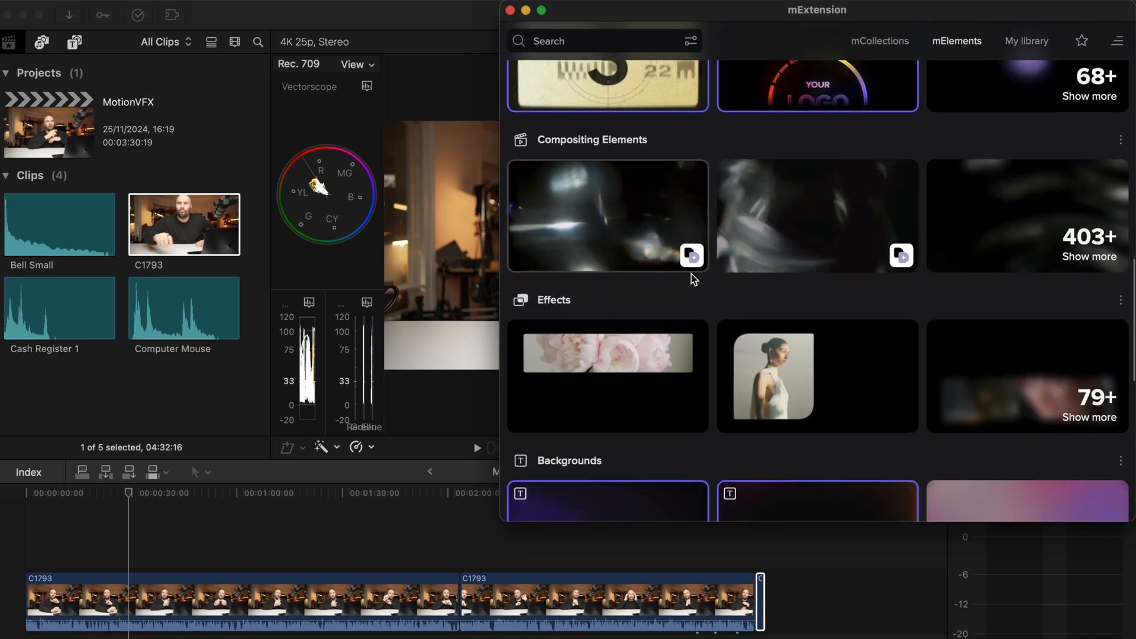
pyautogui.scroll(-3)
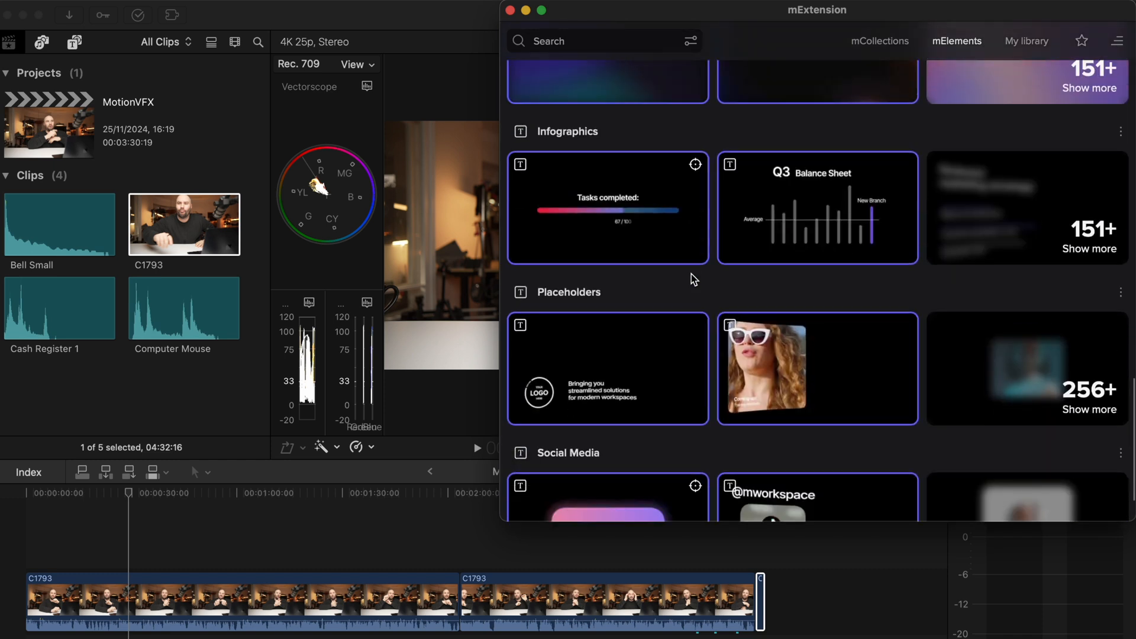
pyautogui.scroll(-3)
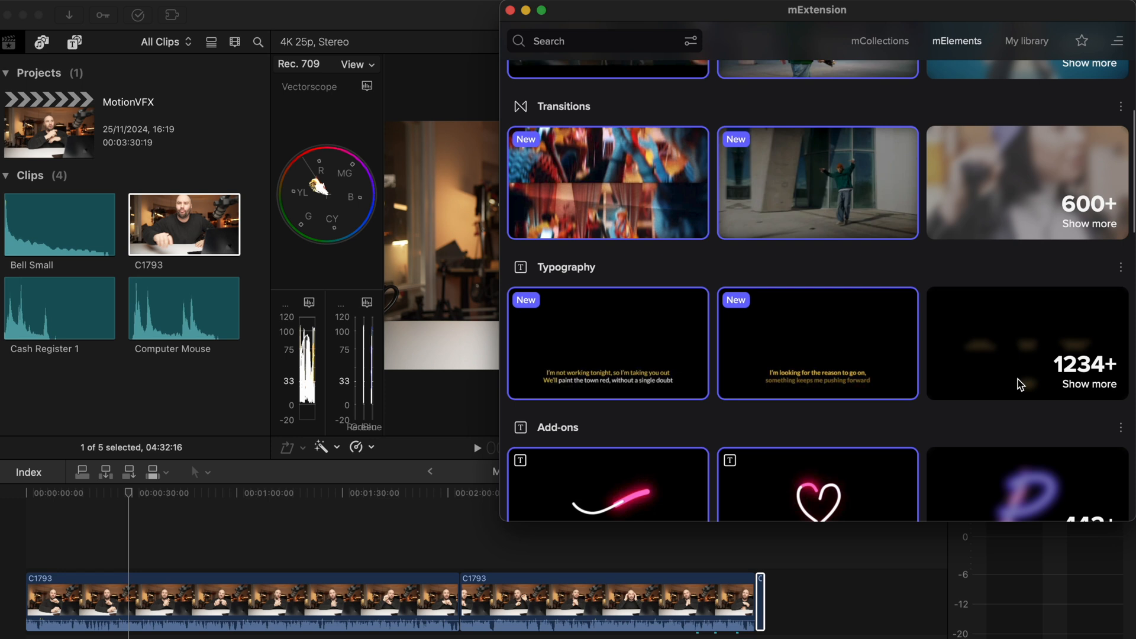
pyautogui.scroll(-3)
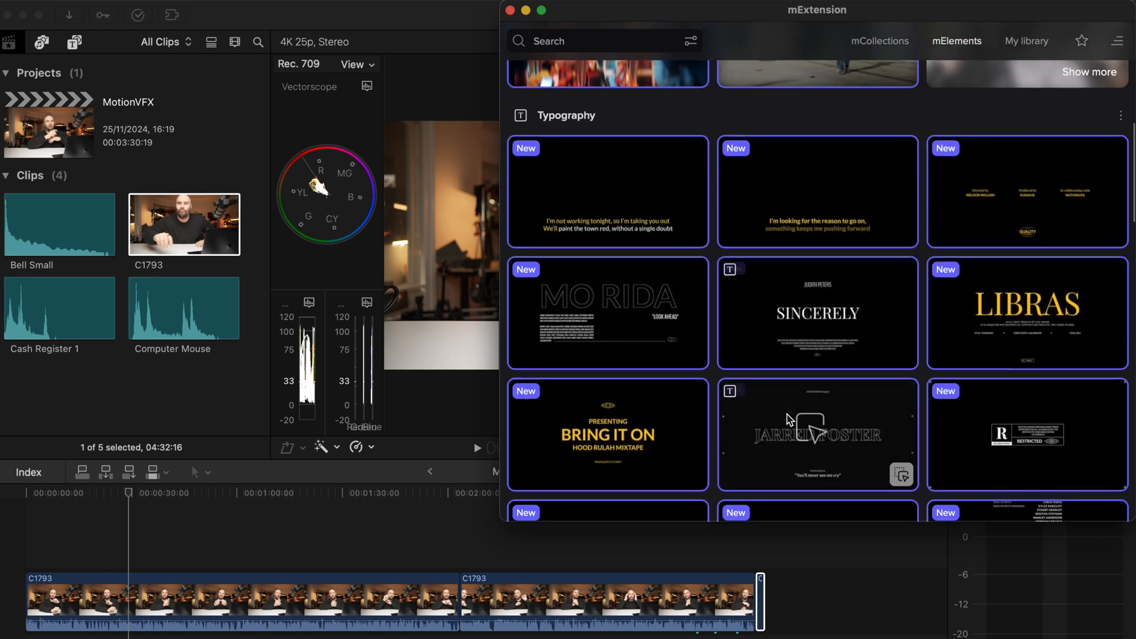
pyautogui.scroll(-3)
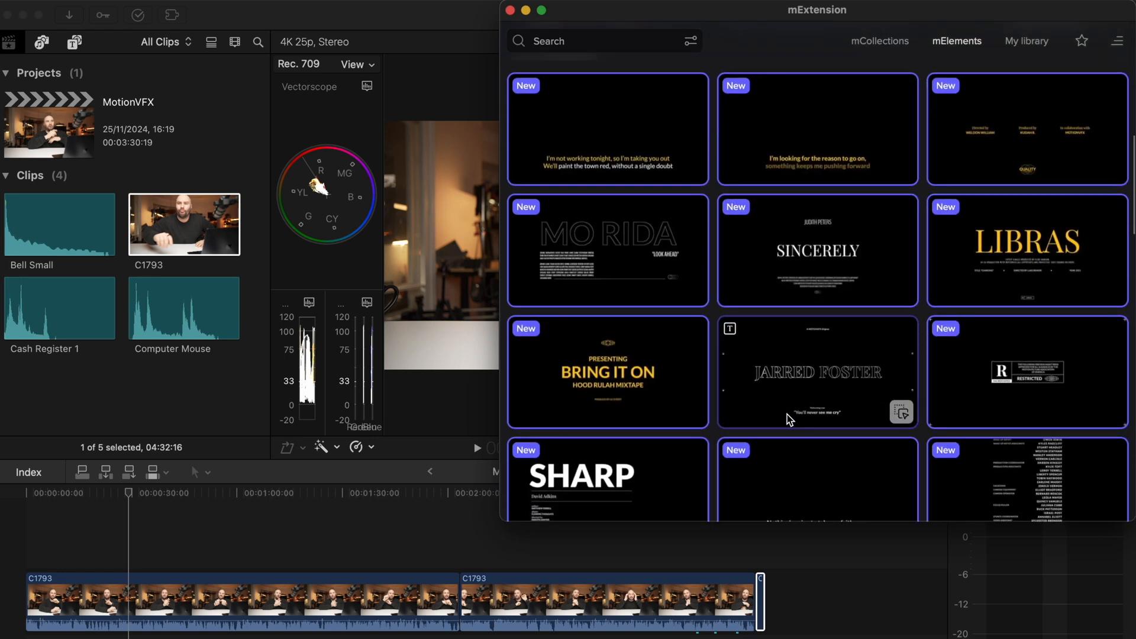
pyautogui.scroll(-3)
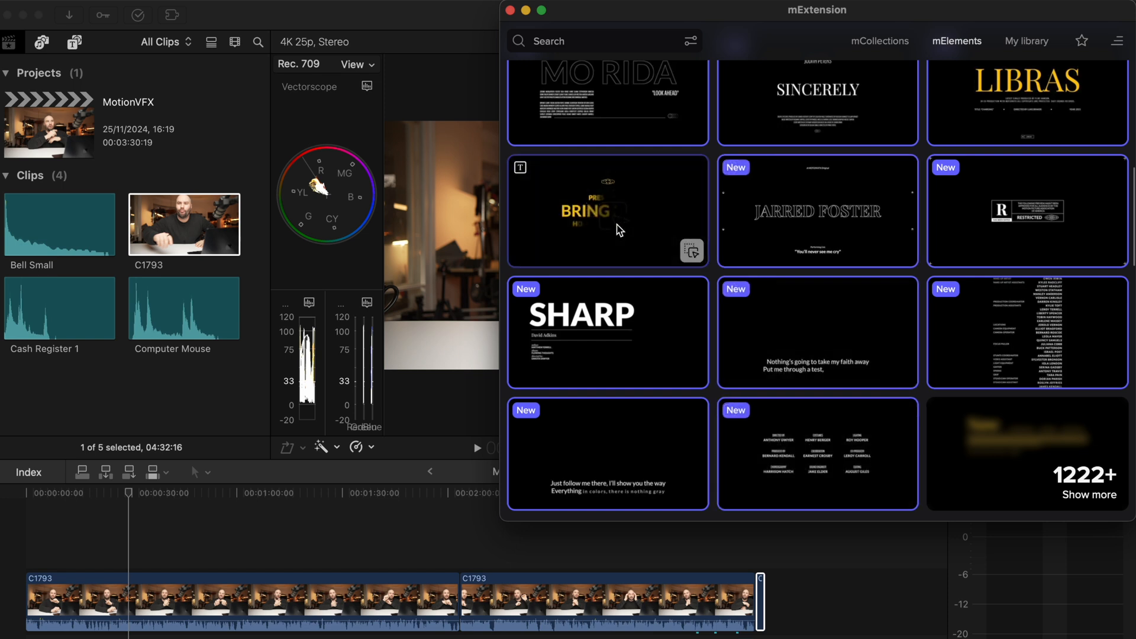
pyautogui.scroll(-3)
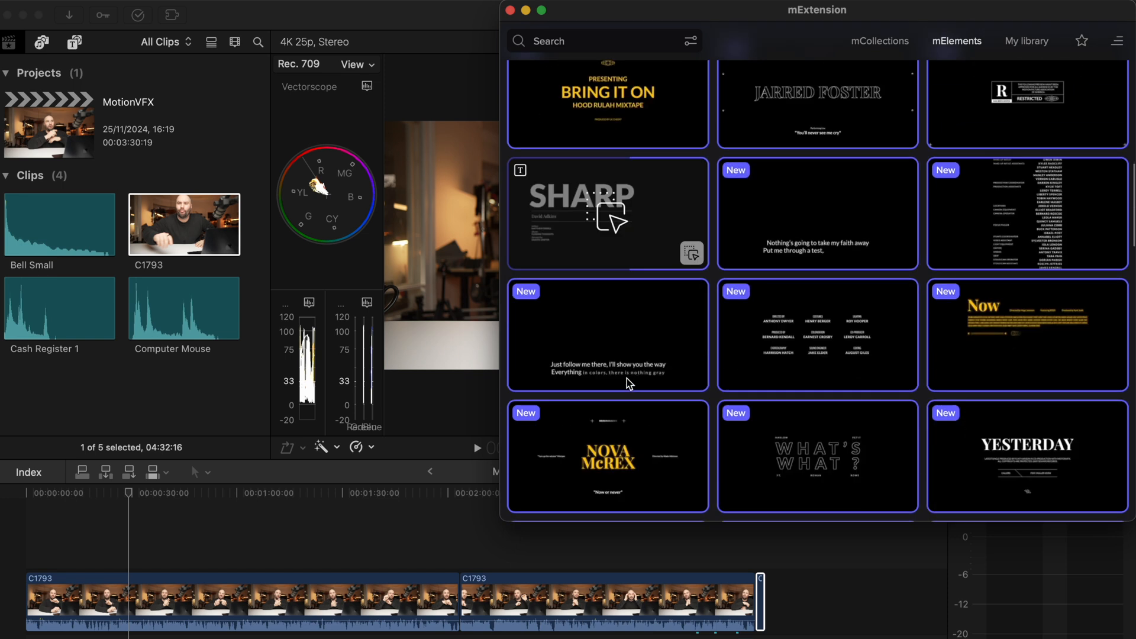
pyautogui.scroll(-3)
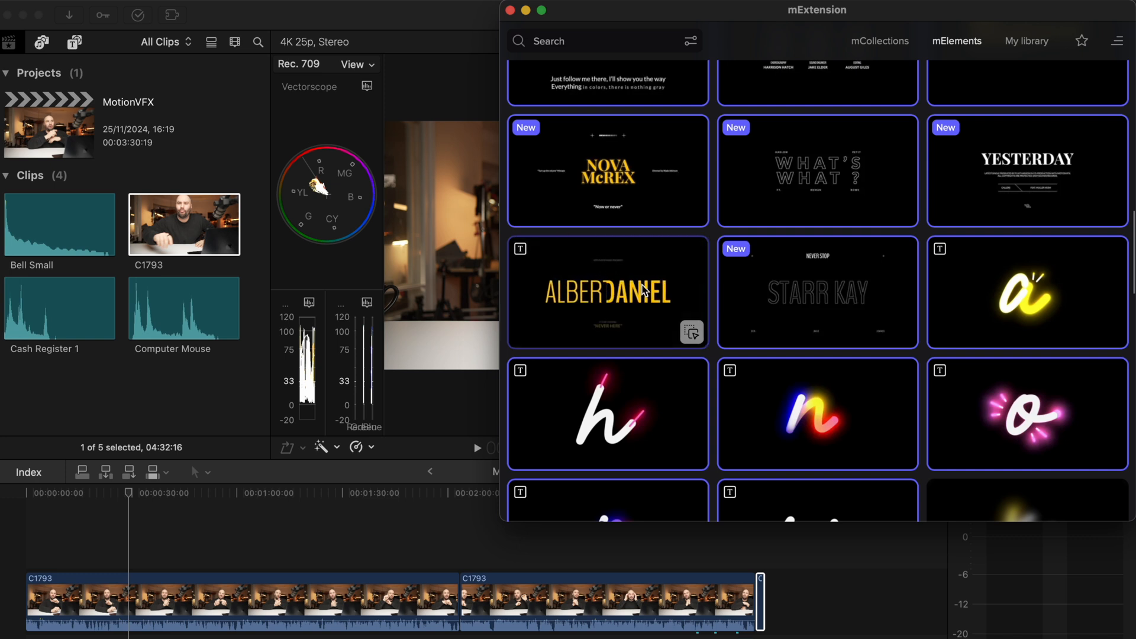
# Step: Add the ALBERT DANIEL title to the mVFX Skraba collection
pyautogui.rightClick(607, 292)
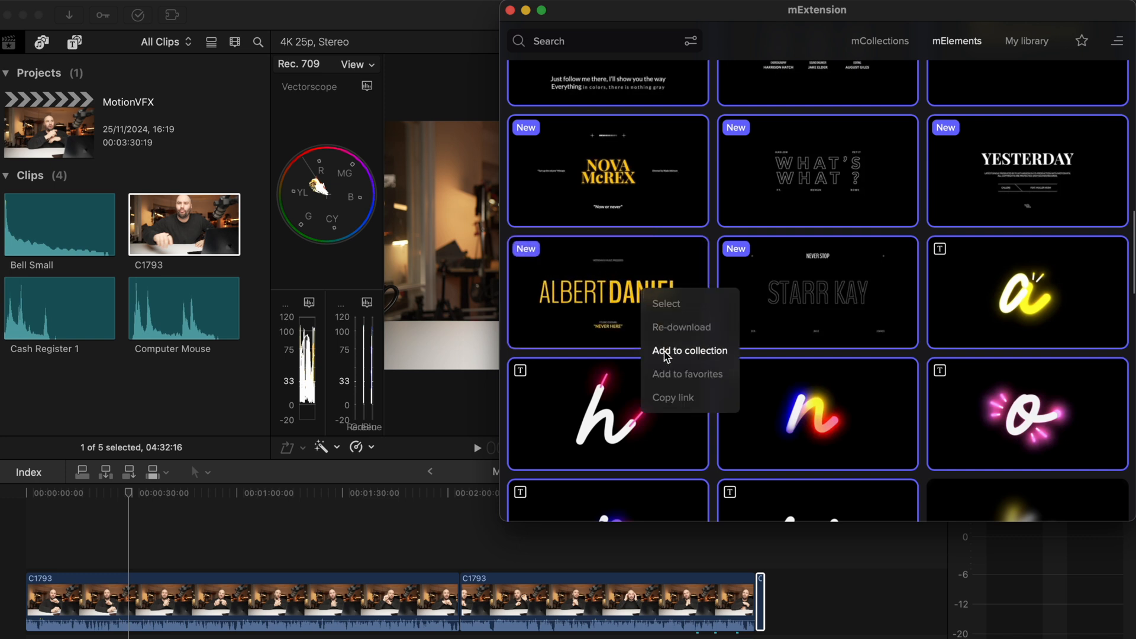
pyautogui.click(689, 351)
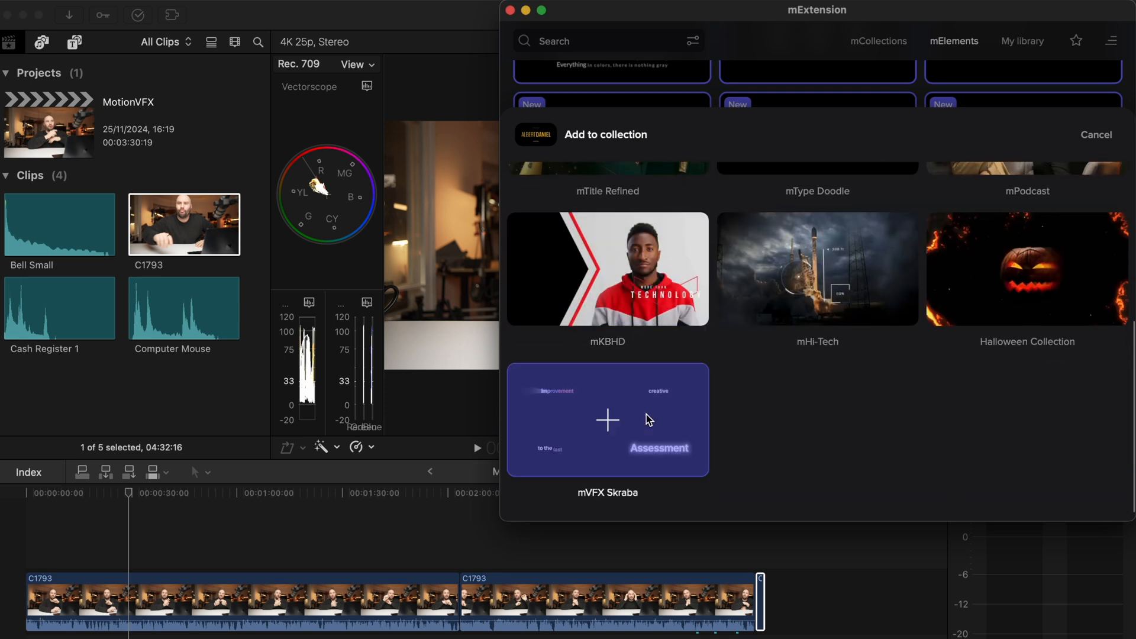
pyautogui.click(607, 419)
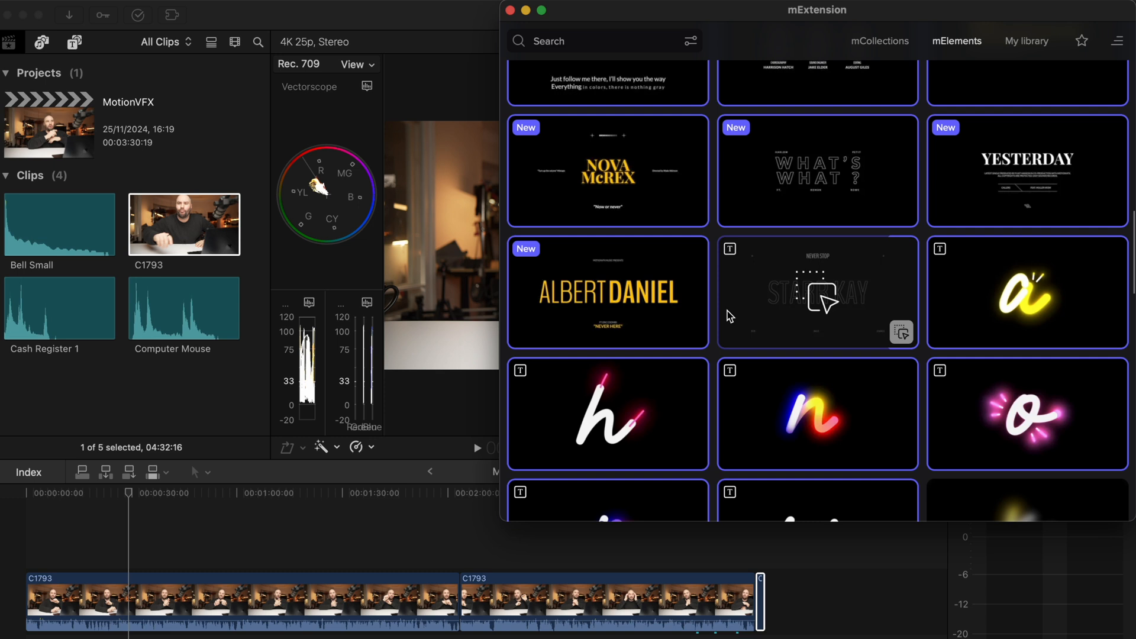
pyautogui.scroll(-3)
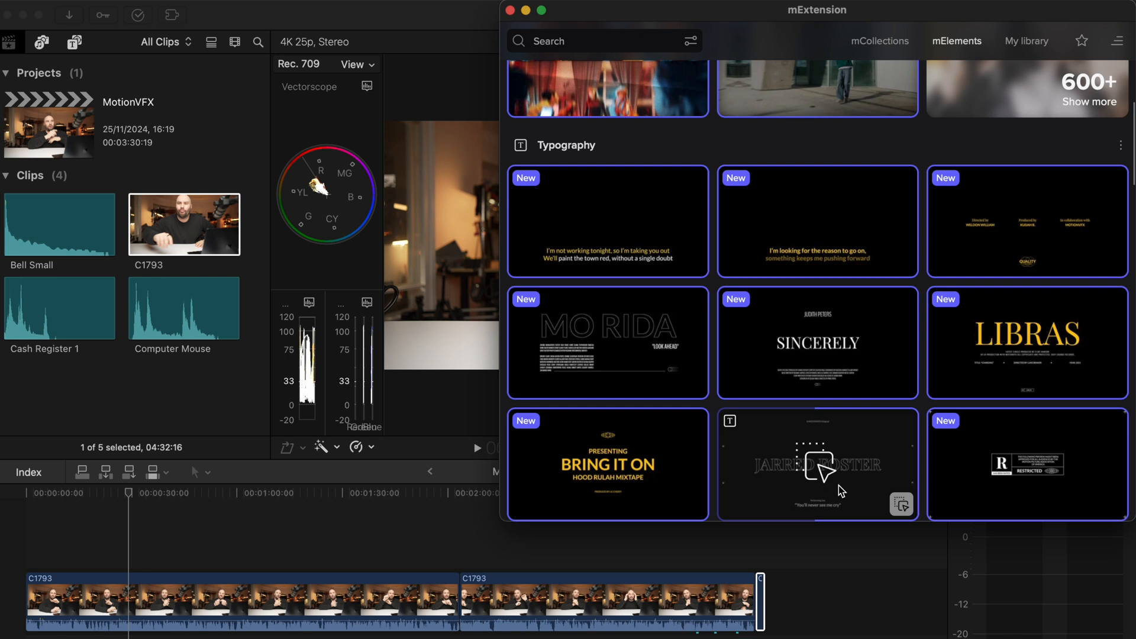
pyautogui.rightClick(817, 465)
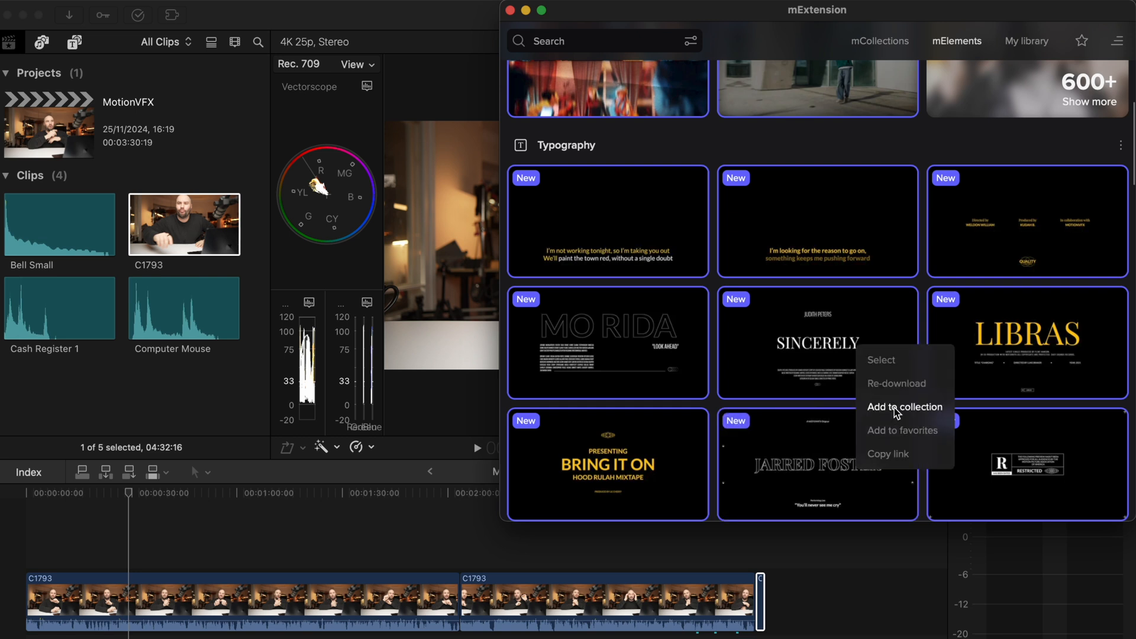
pyautogui.click(903, 407)
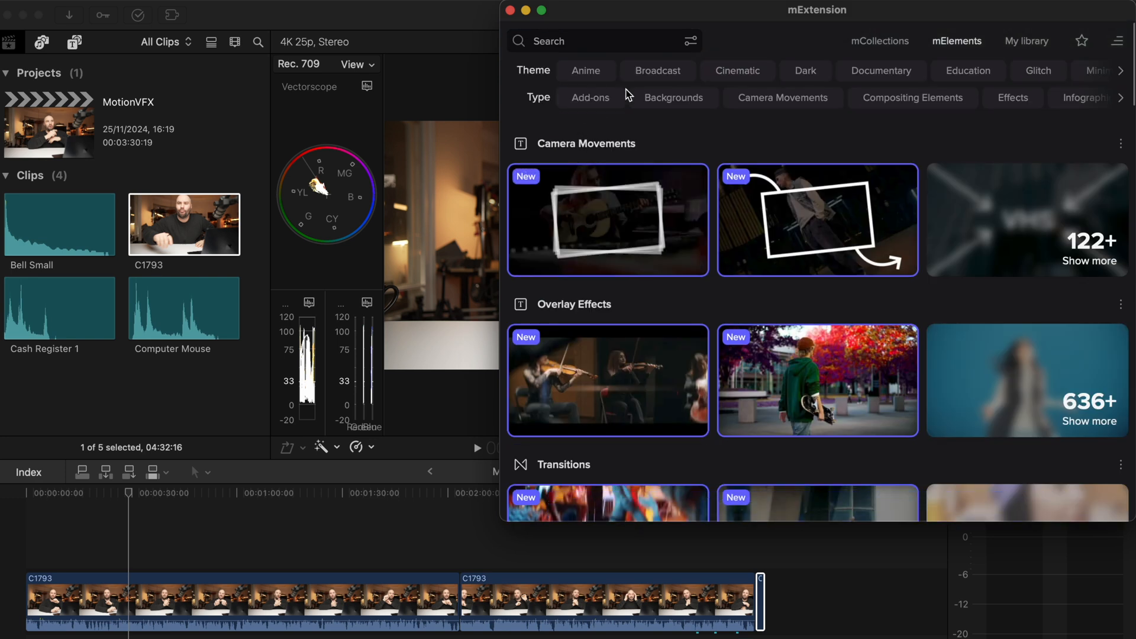
# Step: Filter to the Cinematic theme, browse its Backgrounds elements, then clear that filter
pyautogui.click(737, 70)
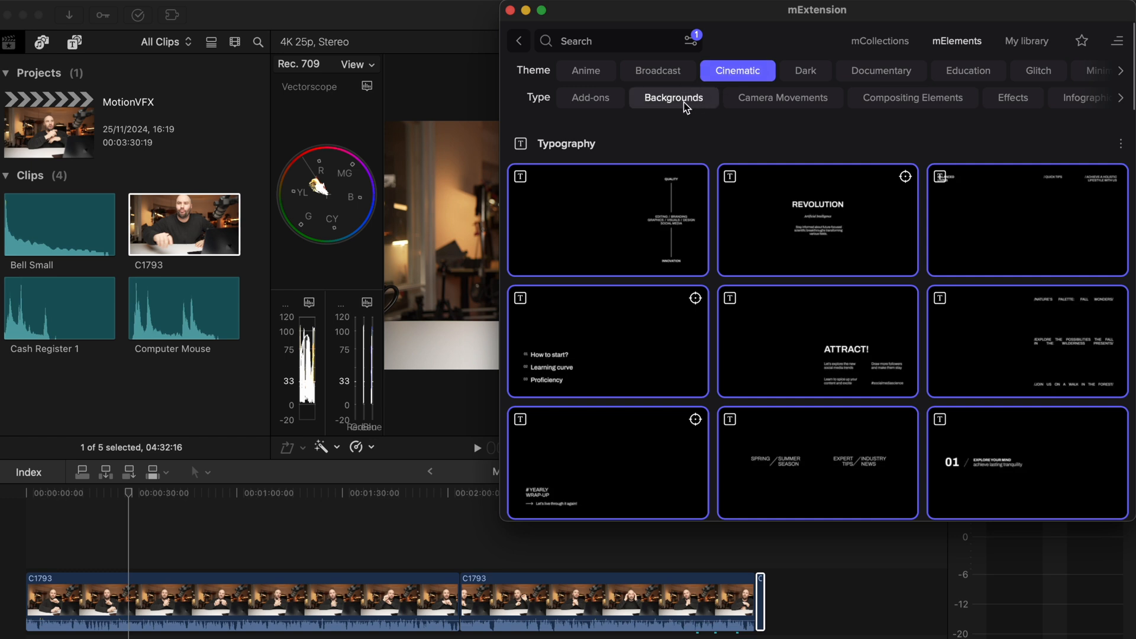
pyautogui.click(672, 97)
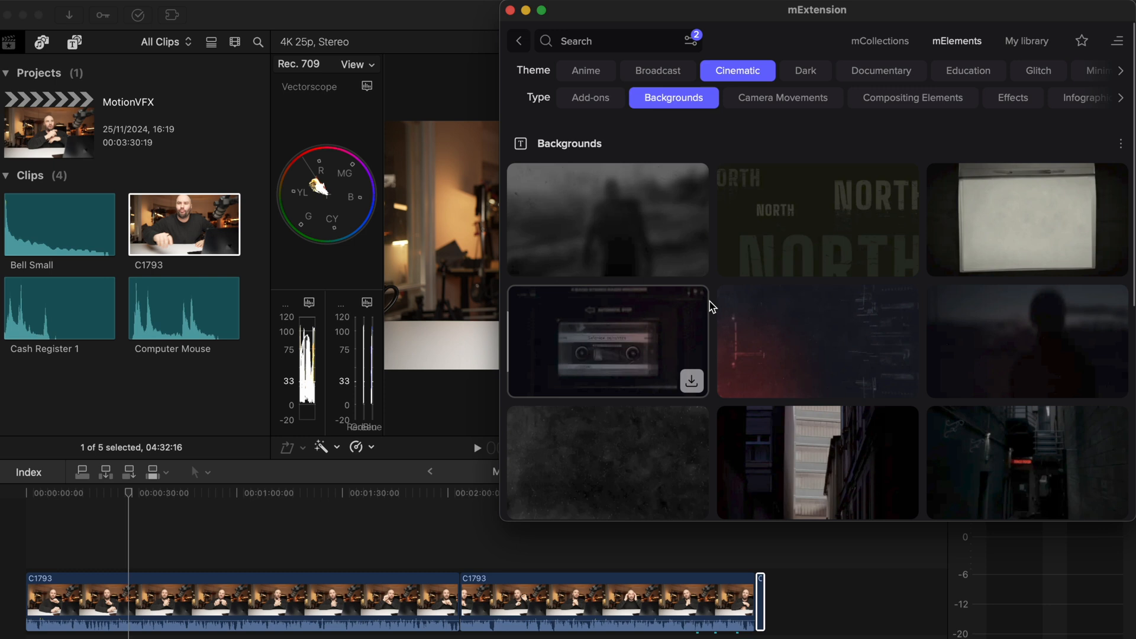
pyautogui.scroll(-3)
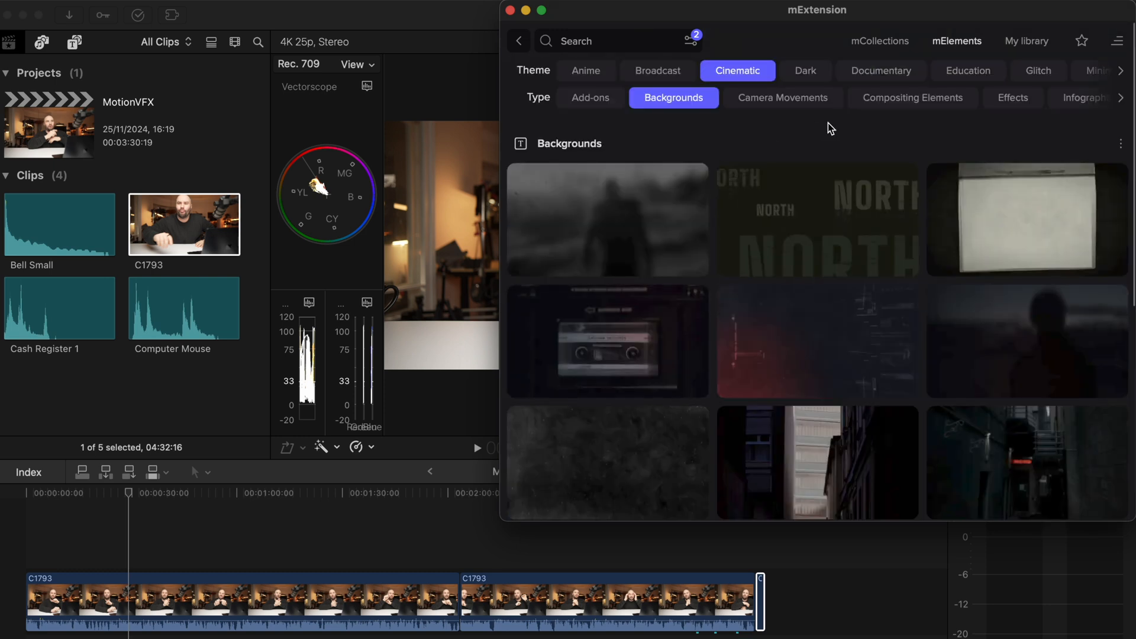
pyautogui.click(590, 98)
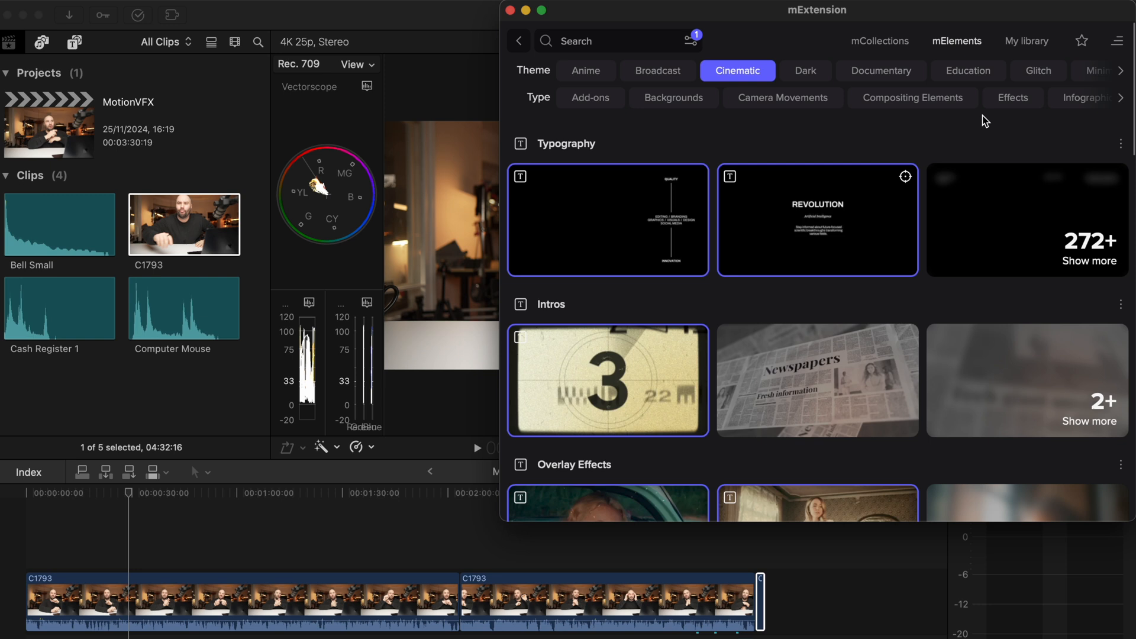
# Step: Show only Cinematic Effects elements and scroll through the results
pyautogui.click(1013, 97)
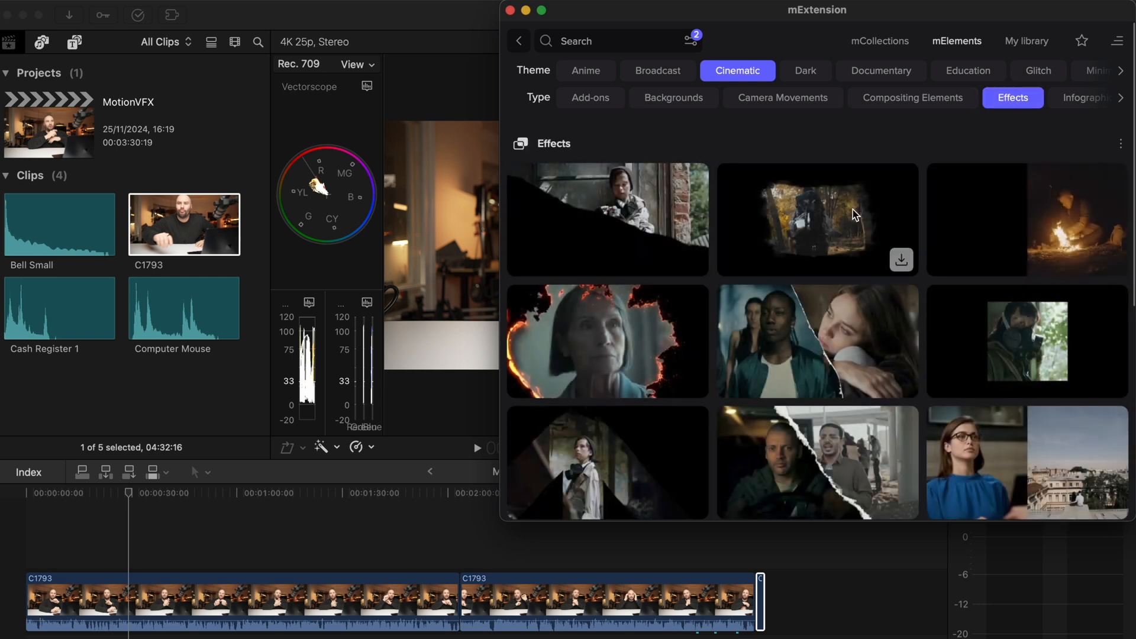
pyautogui.scroll(-3)
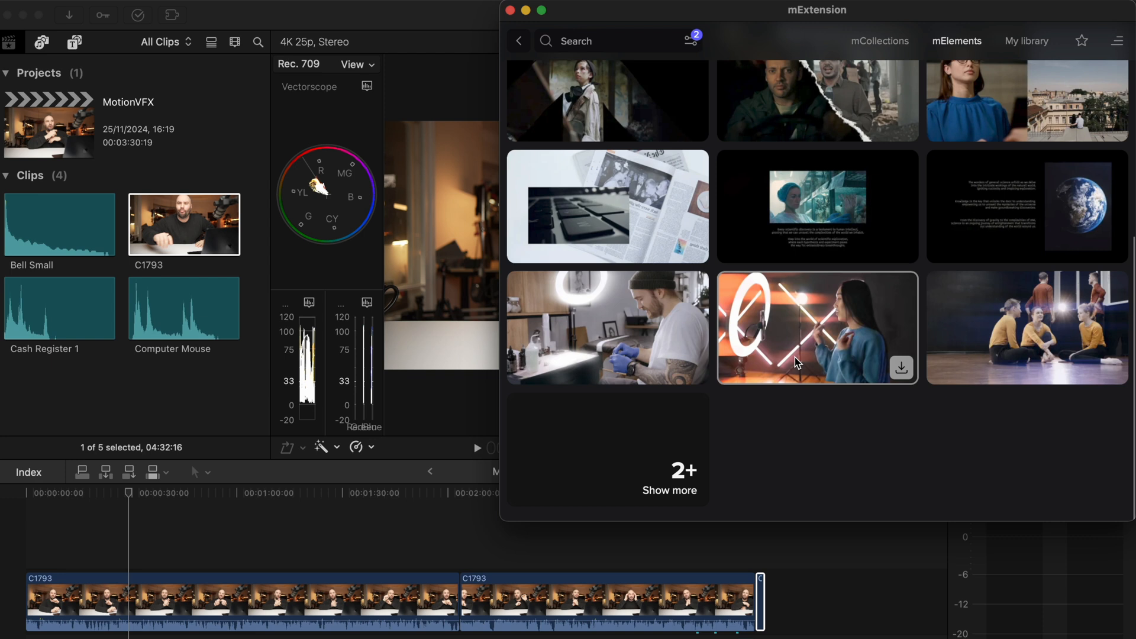
pyautogui.scroll(-3)
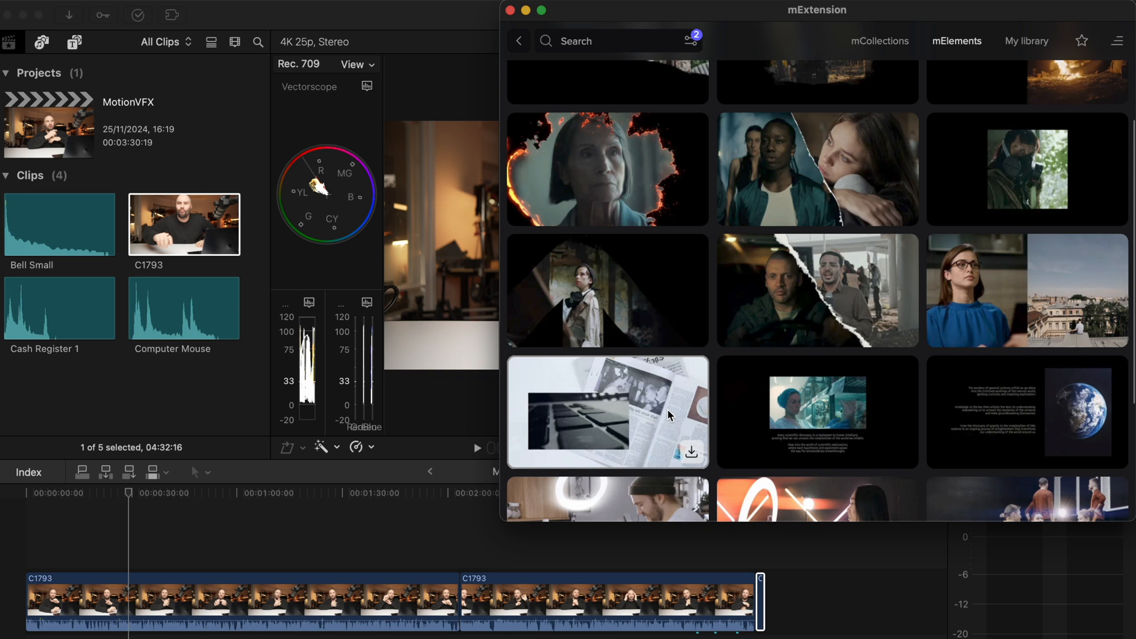
pyautogui.scroll(-3)
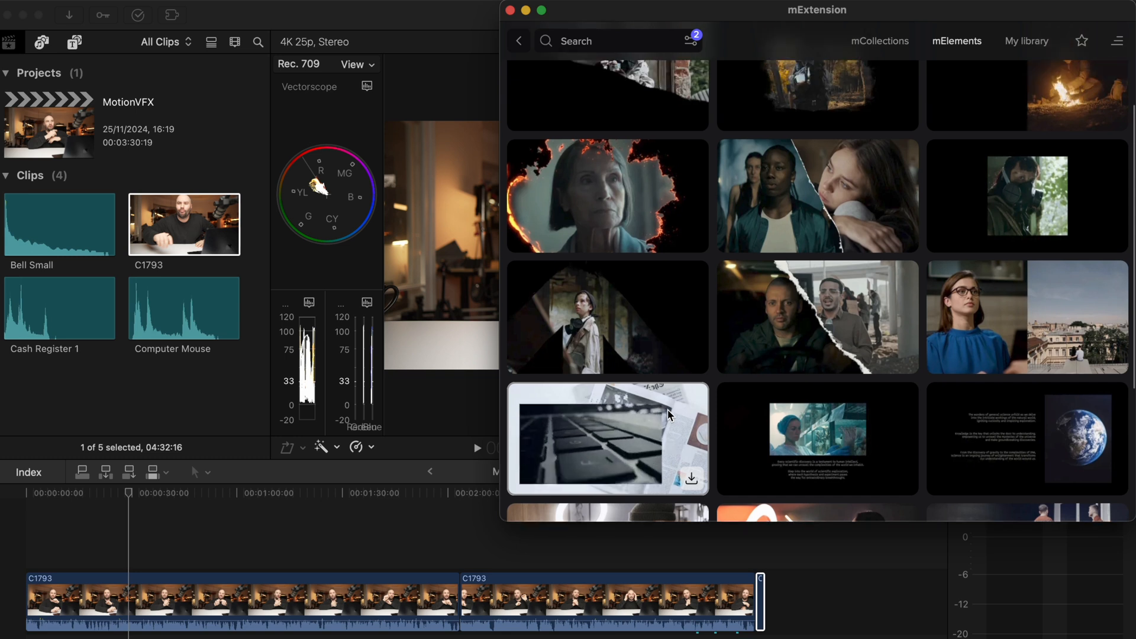
pyautogui.scroll(-3)
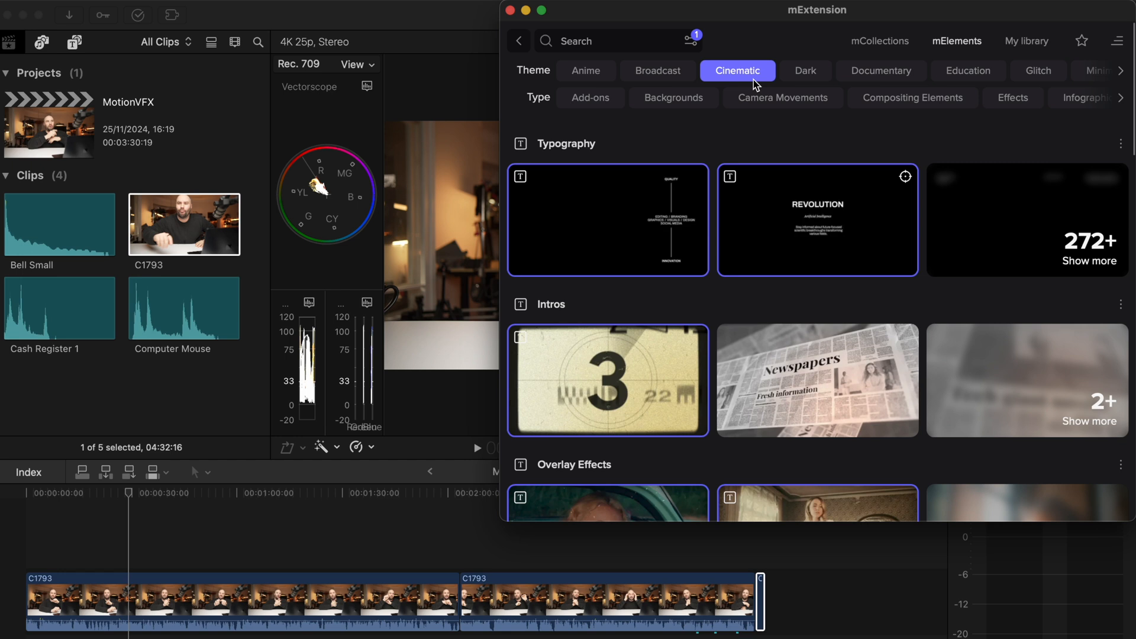
# Step: Switch to the Documentary theme and browse its Infographics elements
pyautogui.click(882, 70)
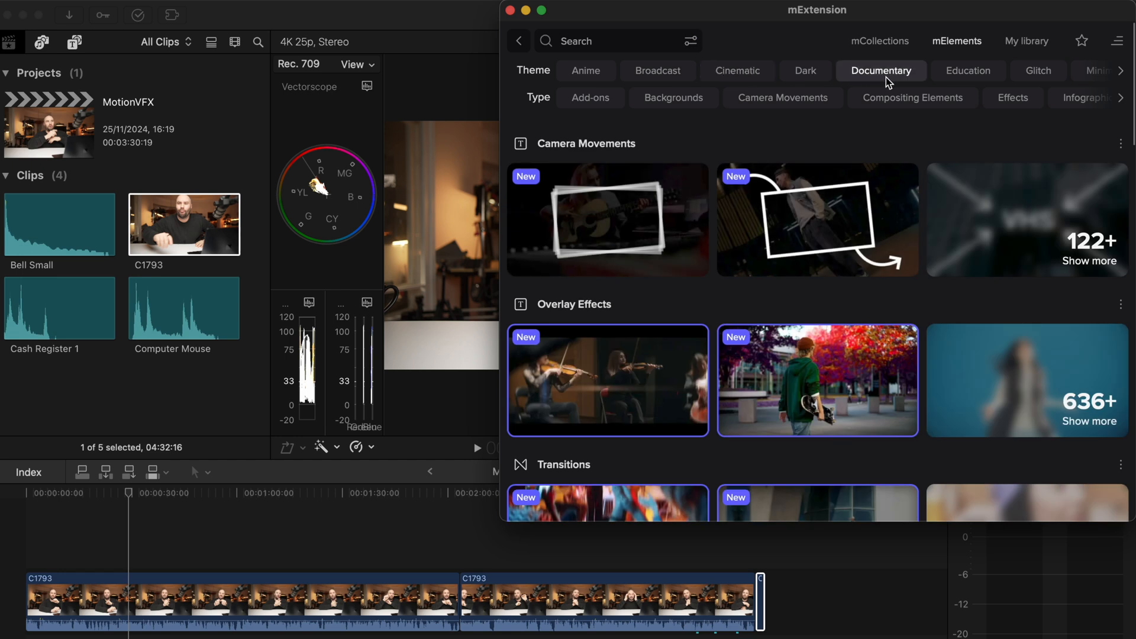
pyautogui.click(881, 70)
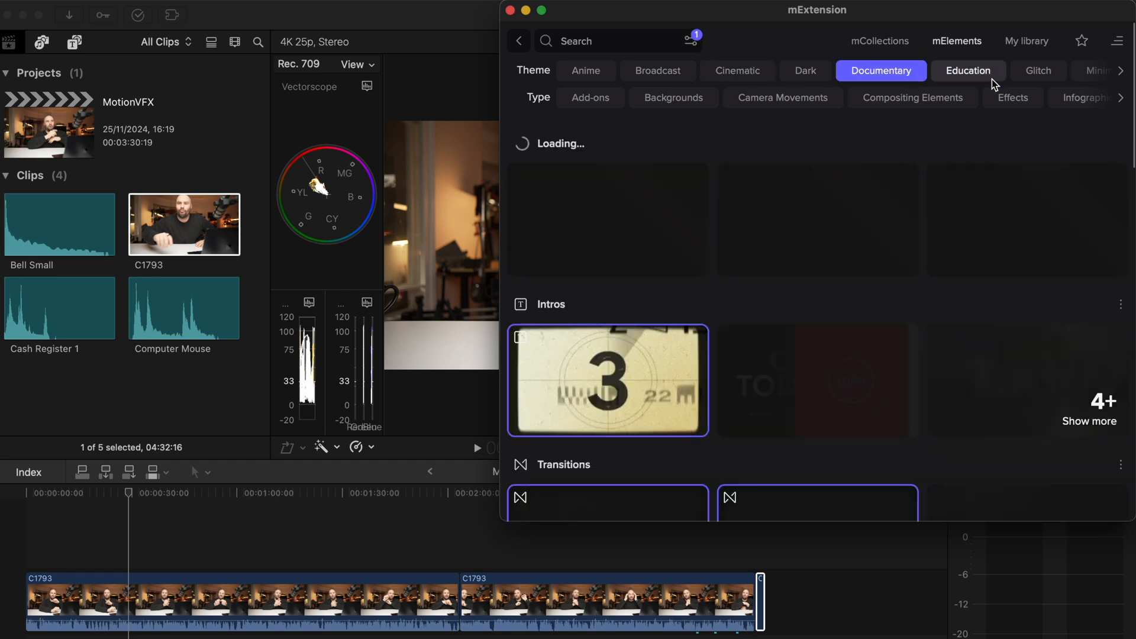
pyautogui.click(1082, 98)
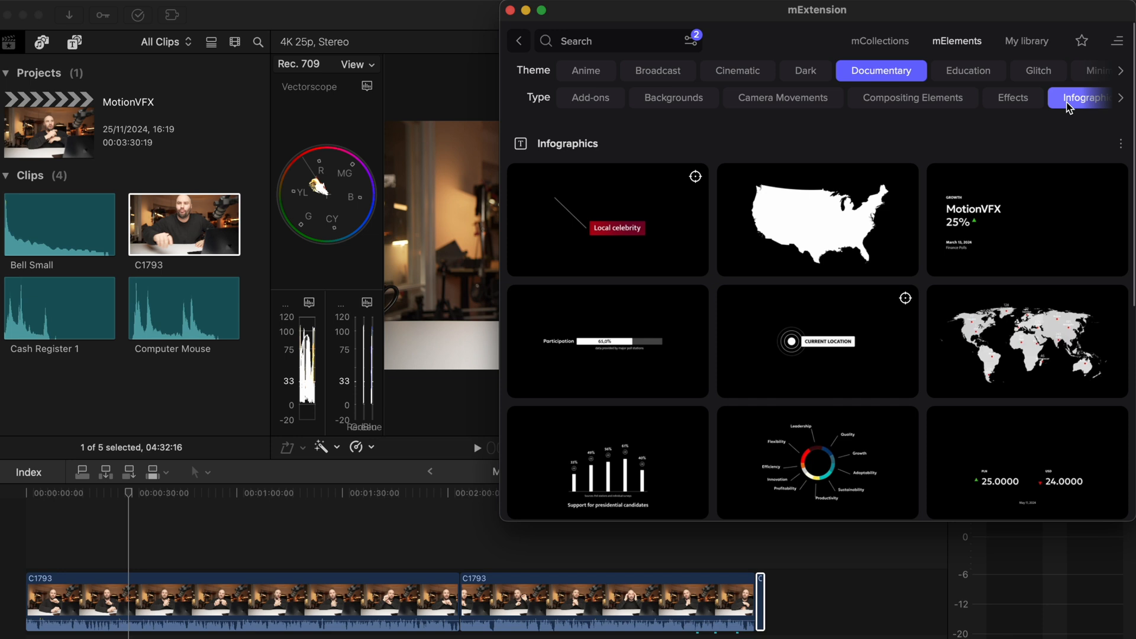
pyautogui.scroll(-3)
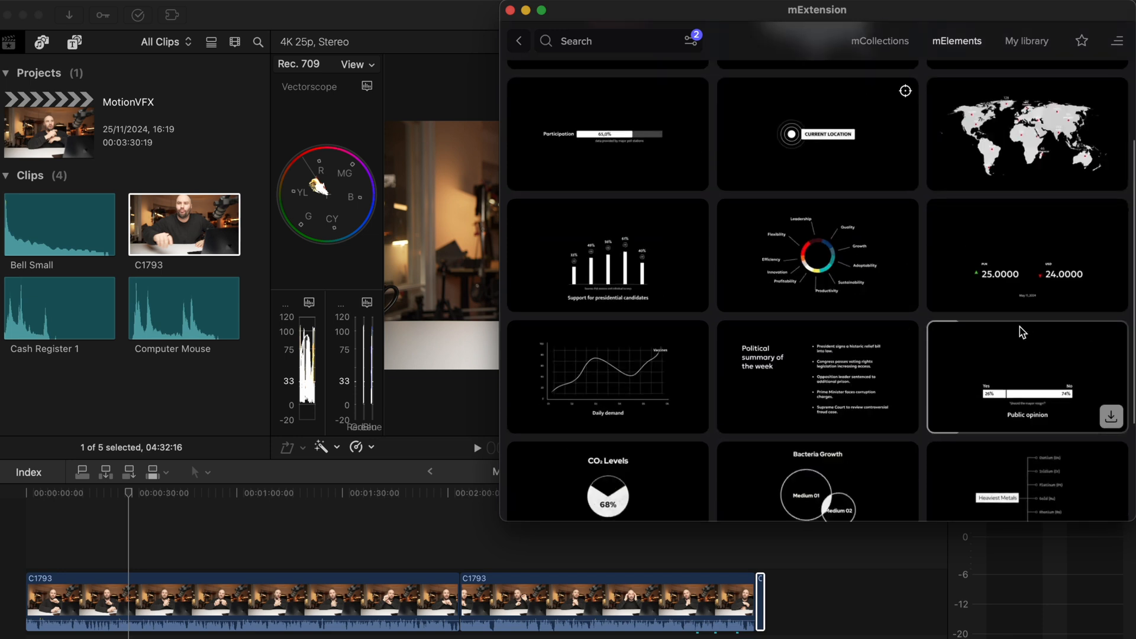
pyautogui.scroll(-3)
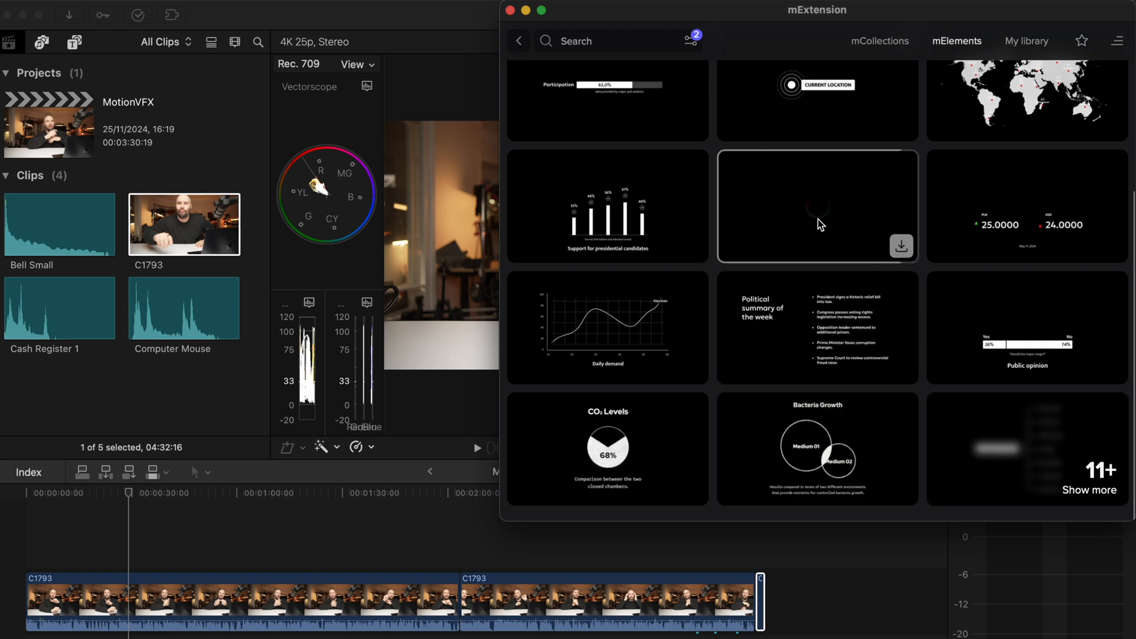
pyautogui.click(1081, 98)
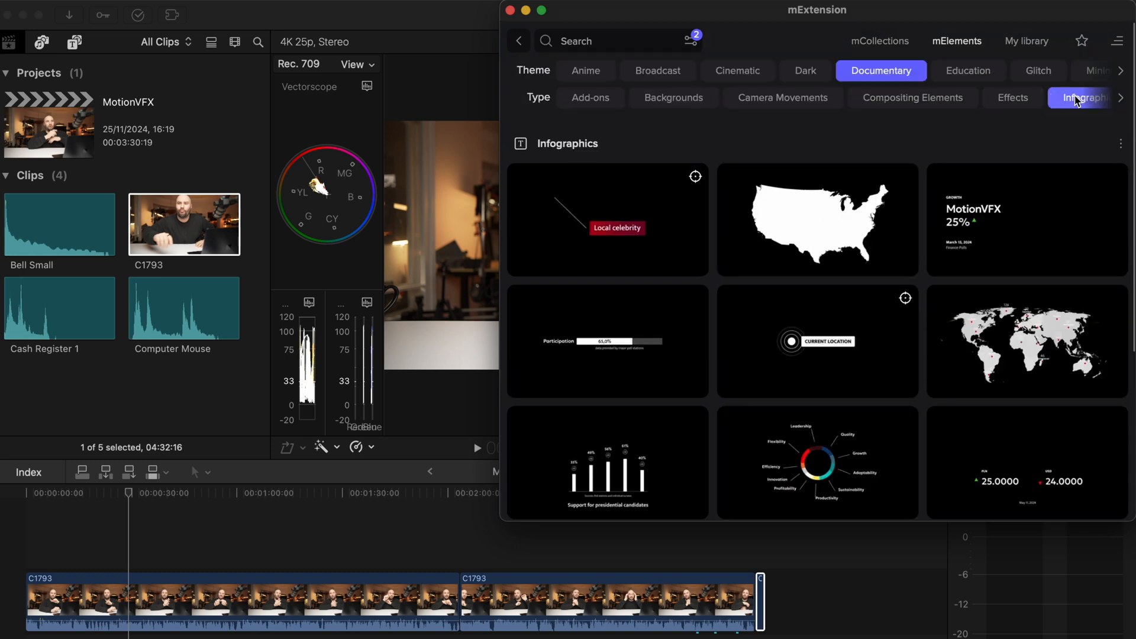
# Step: Cycle through Documentary Overlay Effects and Placeholders, ending on Social Media elements
pyautogui.click(911, 97)
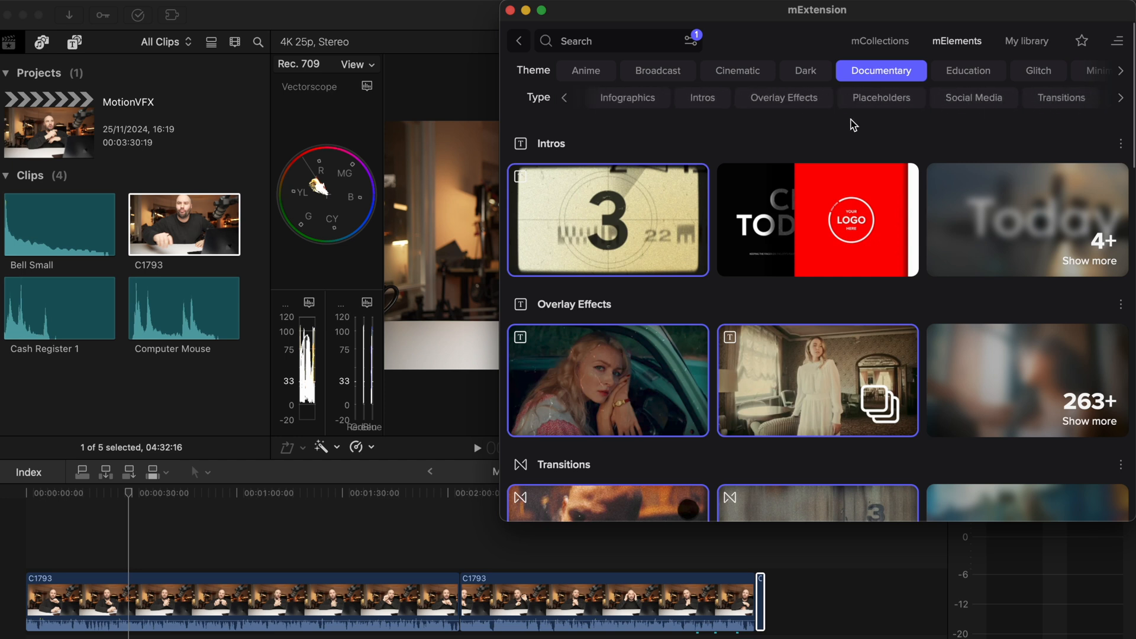
pyautogui.click(783, 98)
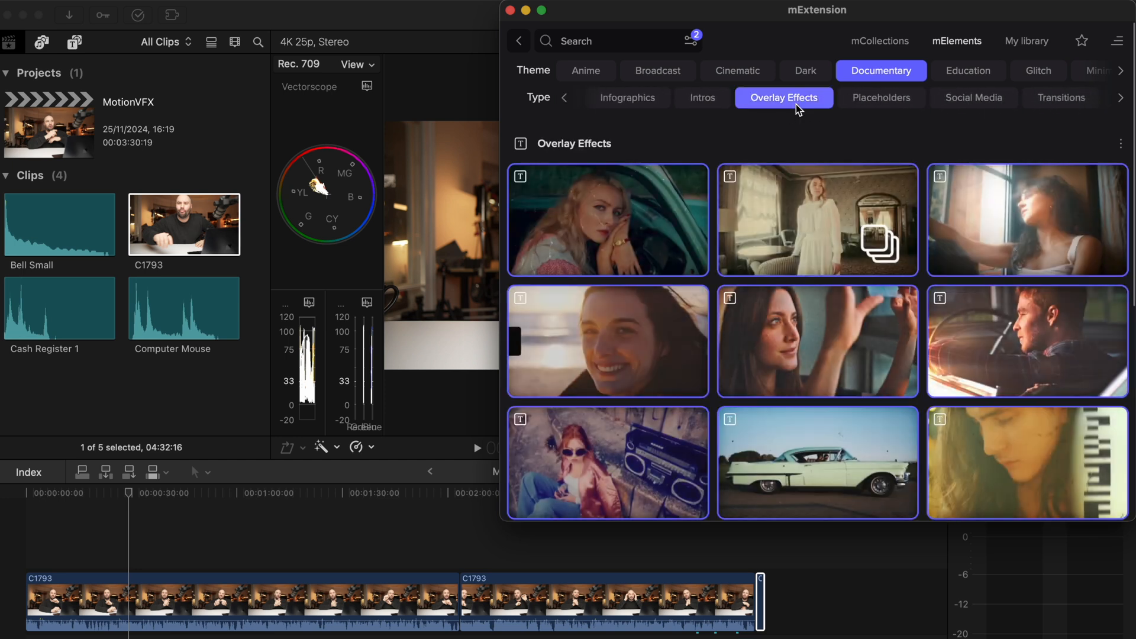
pyautogui.click(881, 97)
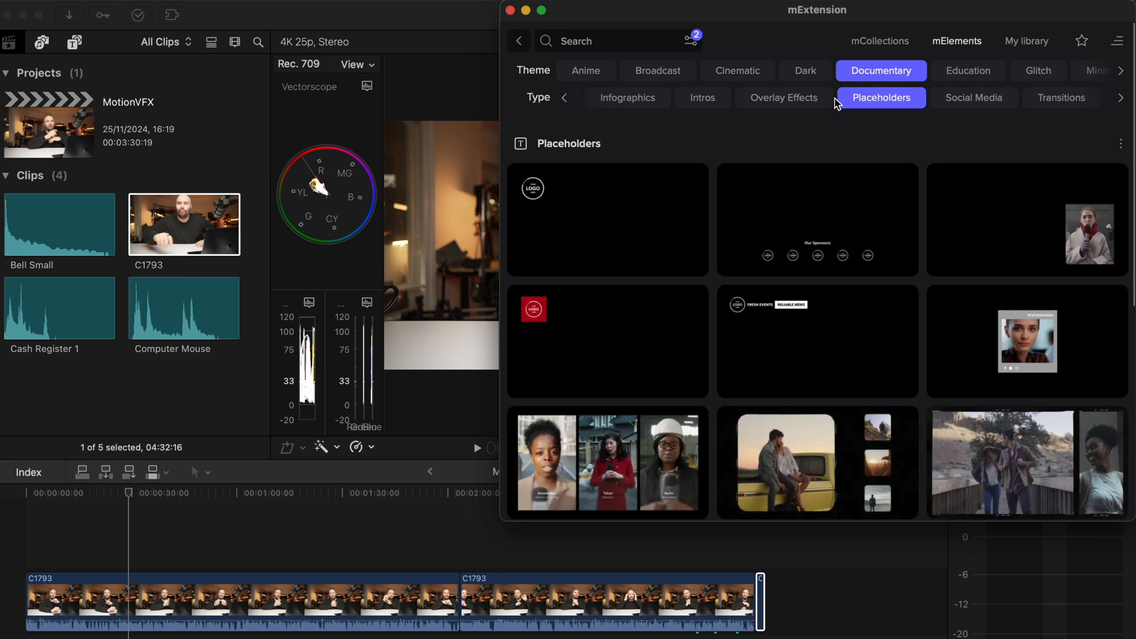
pyautogui.click(975, 97)
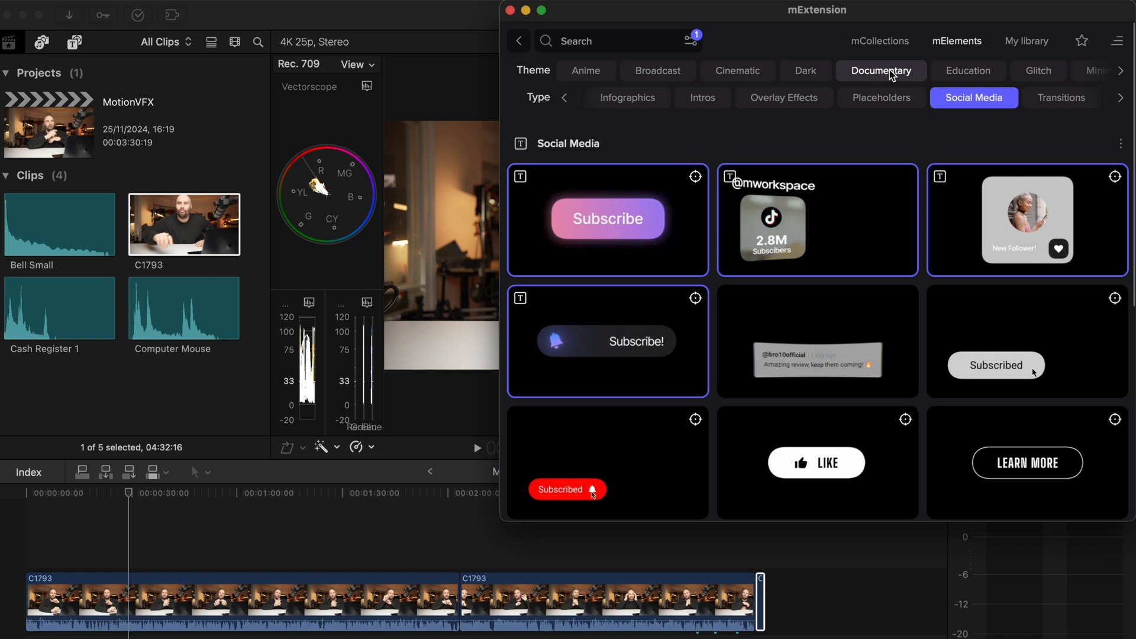
# Step: Scroll past the Social Media elements and switch to the mCollections page
pyautogui.scroll(-3)
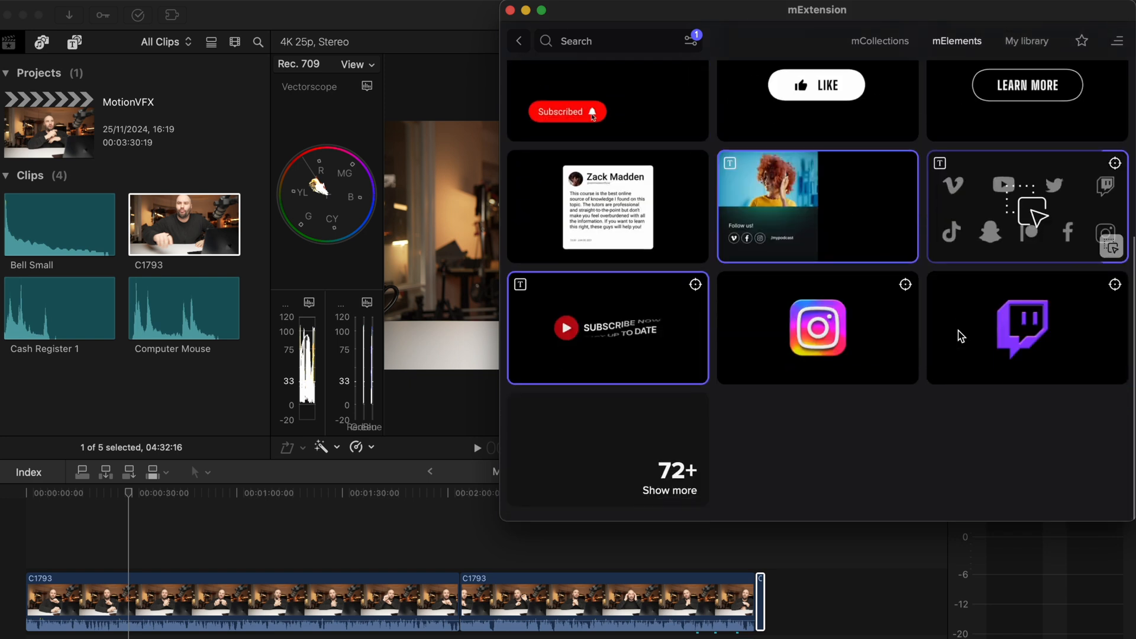
pyautogui.scroll(-3)
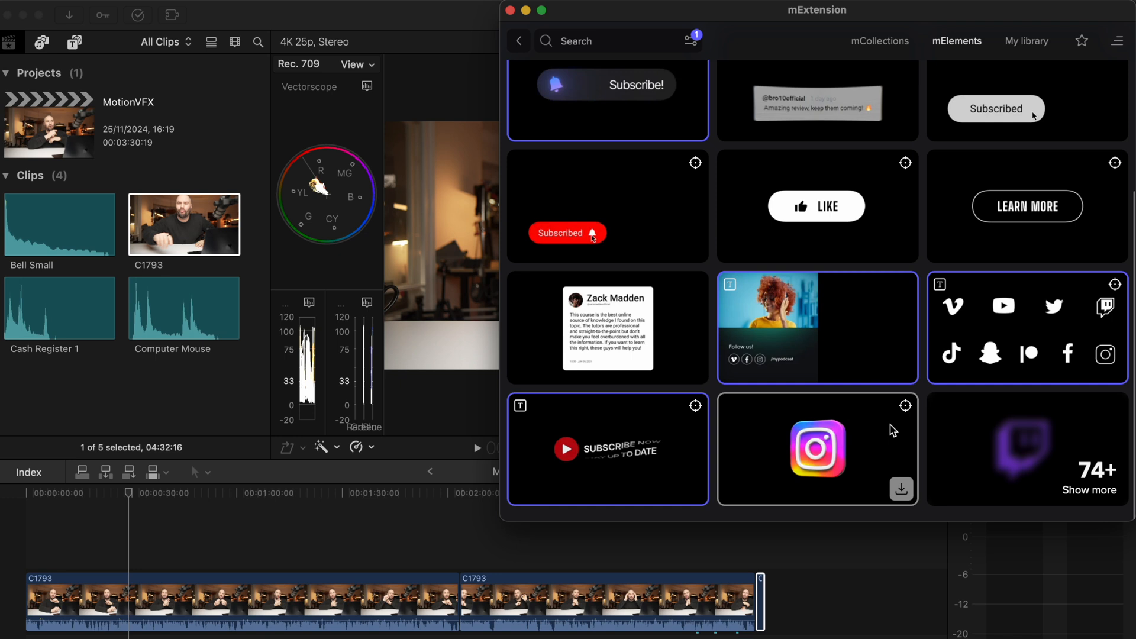
pyautogui.scroll(-3)
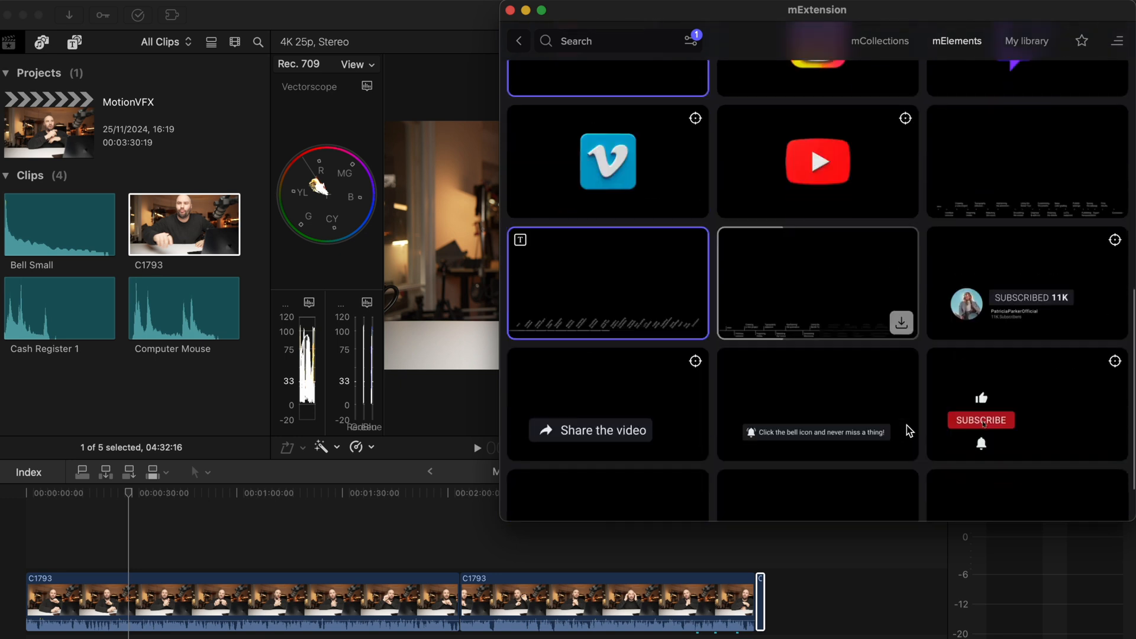
pyautogui.scroll(-3)
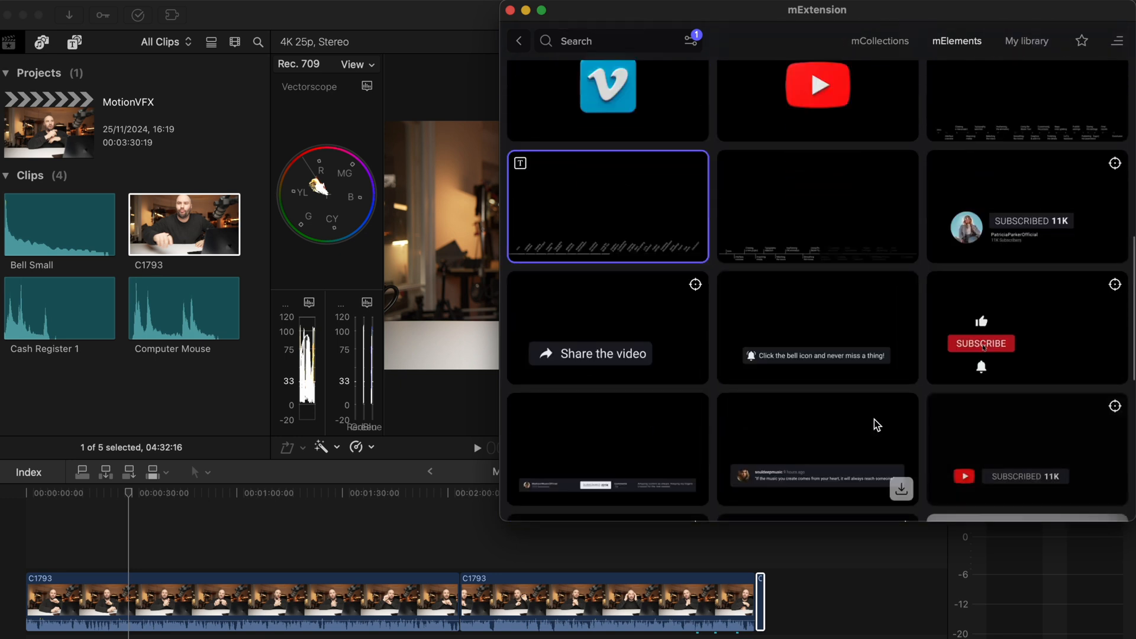
pyautogui.scroll(-3)
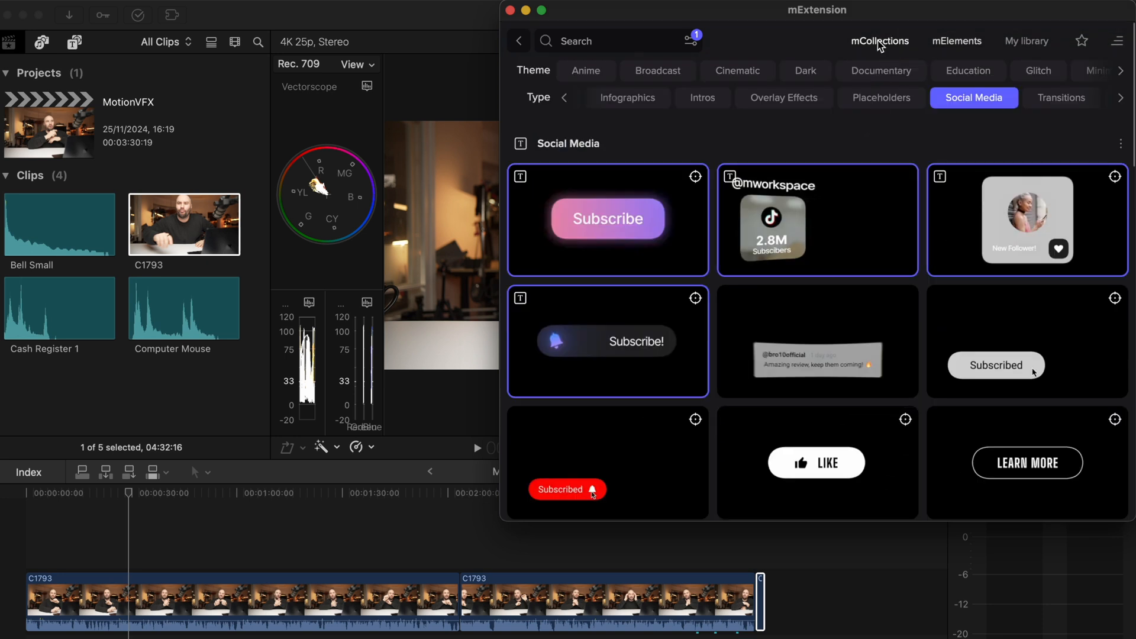
pyautogui.click(880, 41)
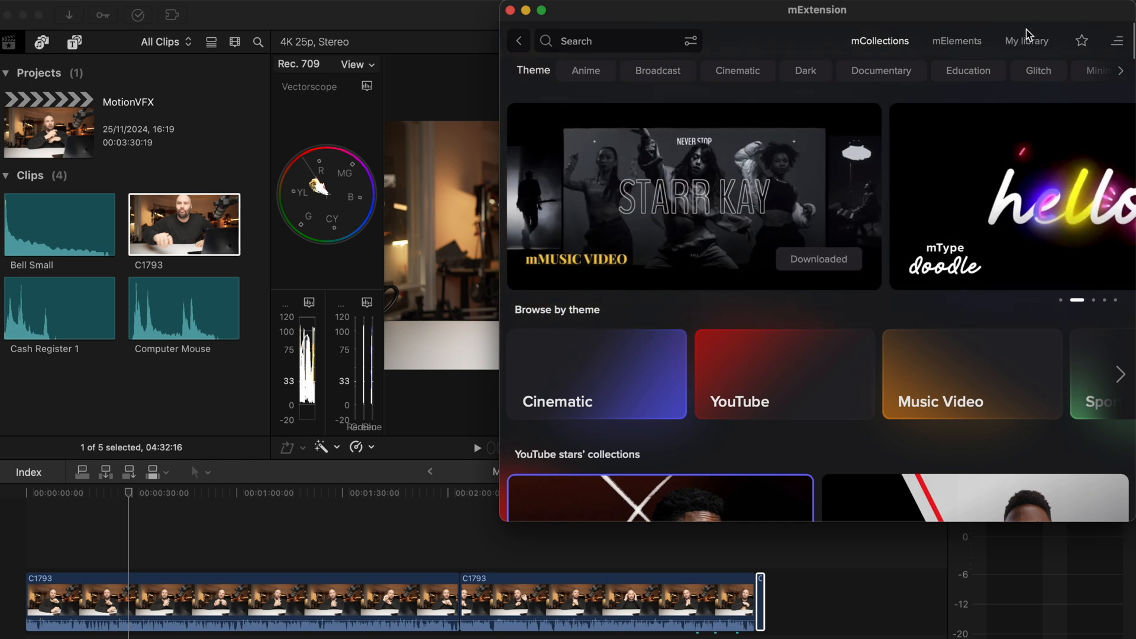
# Step: Go to My library and scroll through its collections to mVFX Skraba
pyautogui.click(1027, 41)
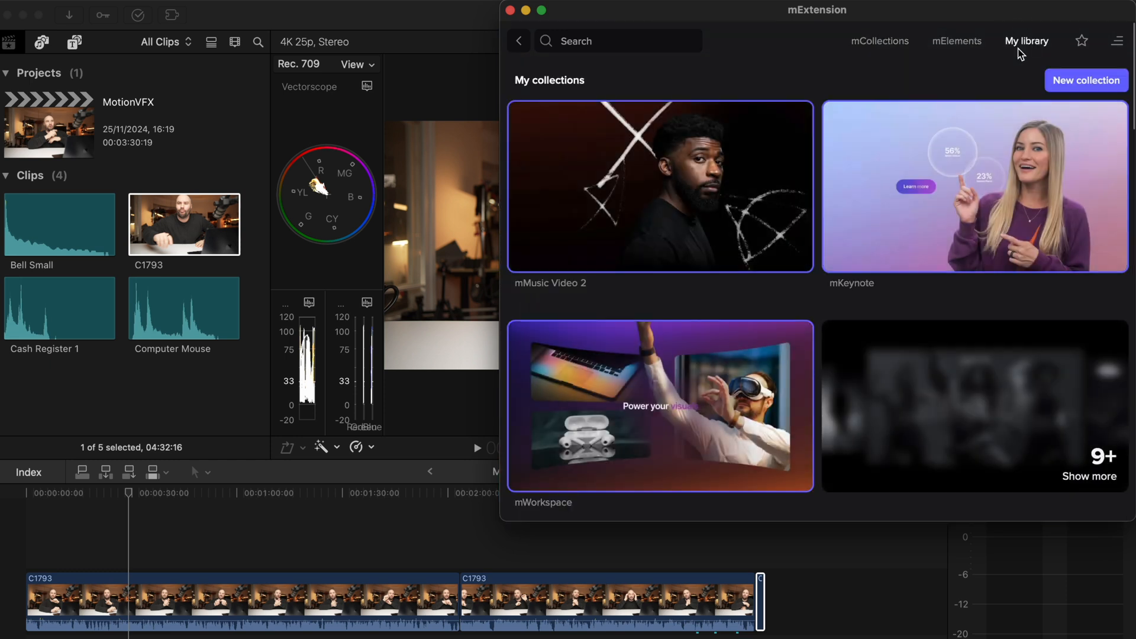
pyautogui.scroll(-3)
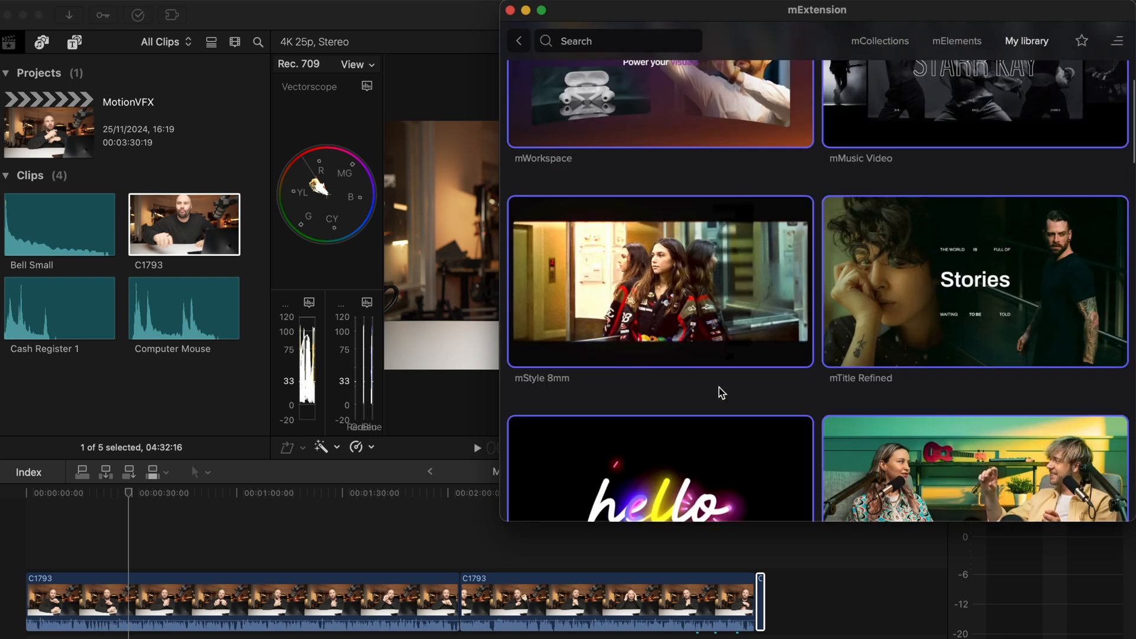
pyautogui.scroll(-3)
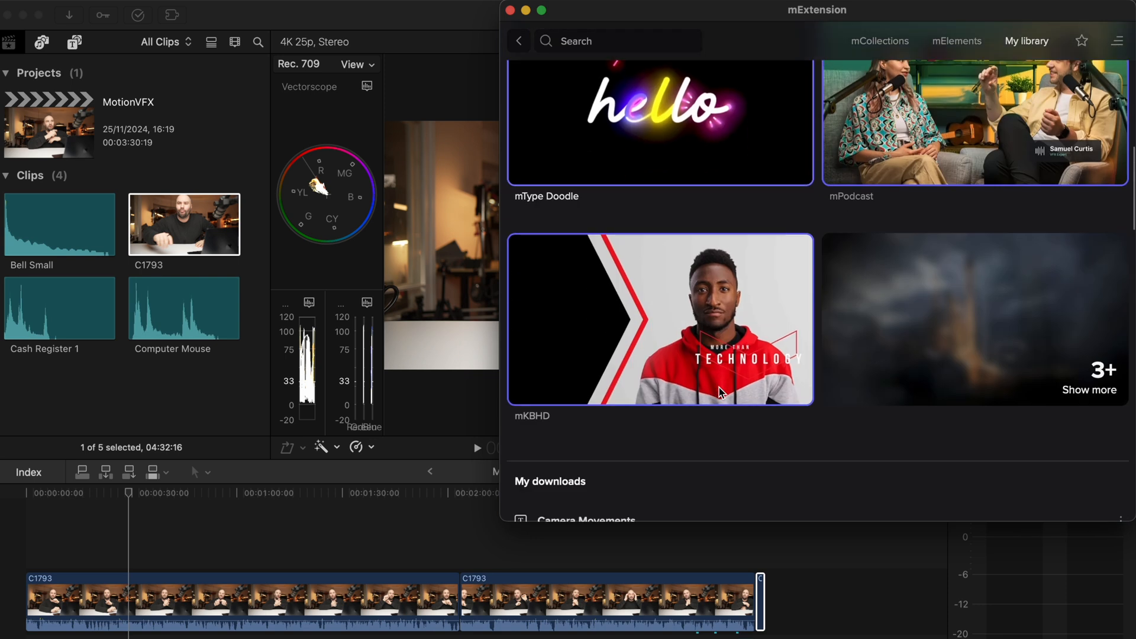
pyautogui.scroll(-3)
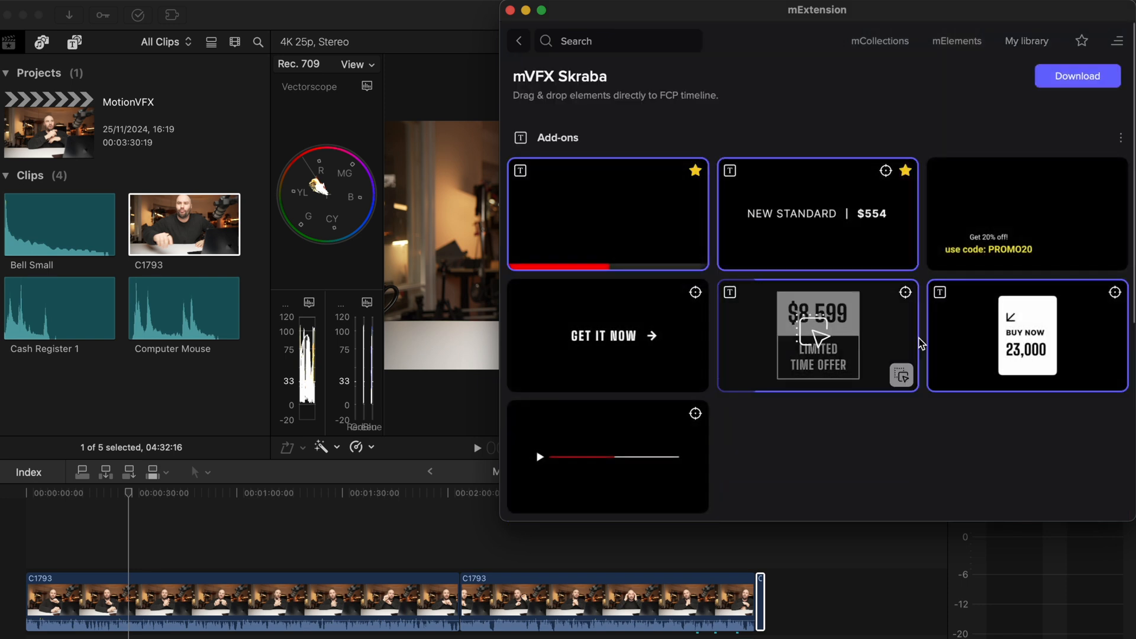
# Step: Scroll to Typography in mVFX Skraba, place Sensation! over the clip, and select it
pyautogui.scroll(-3)
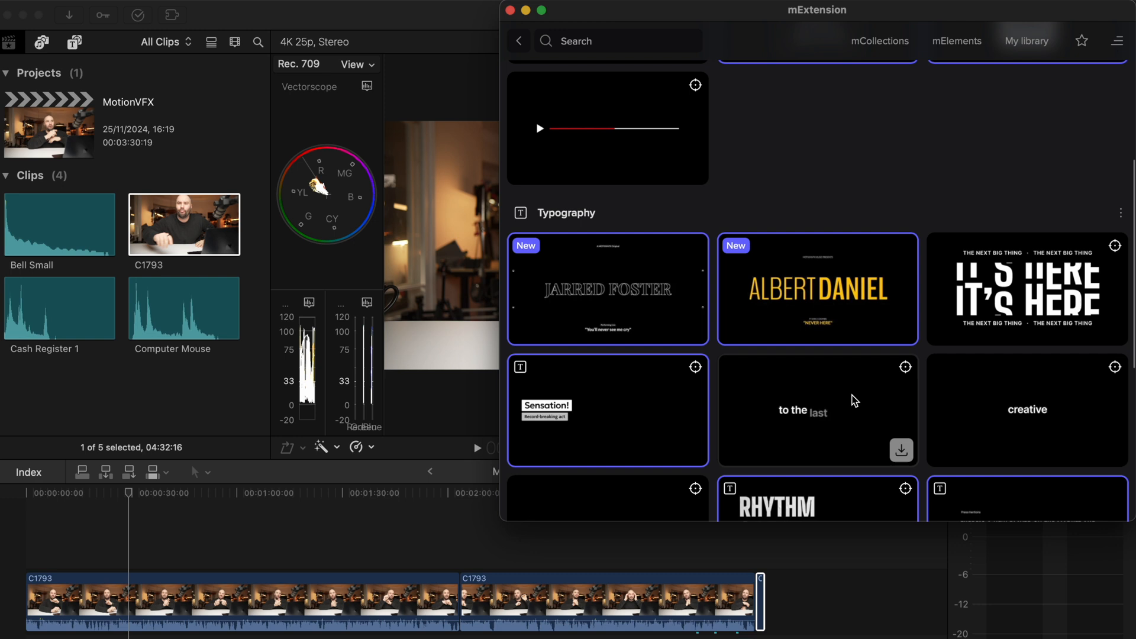
pyautogui.scroll(-3)
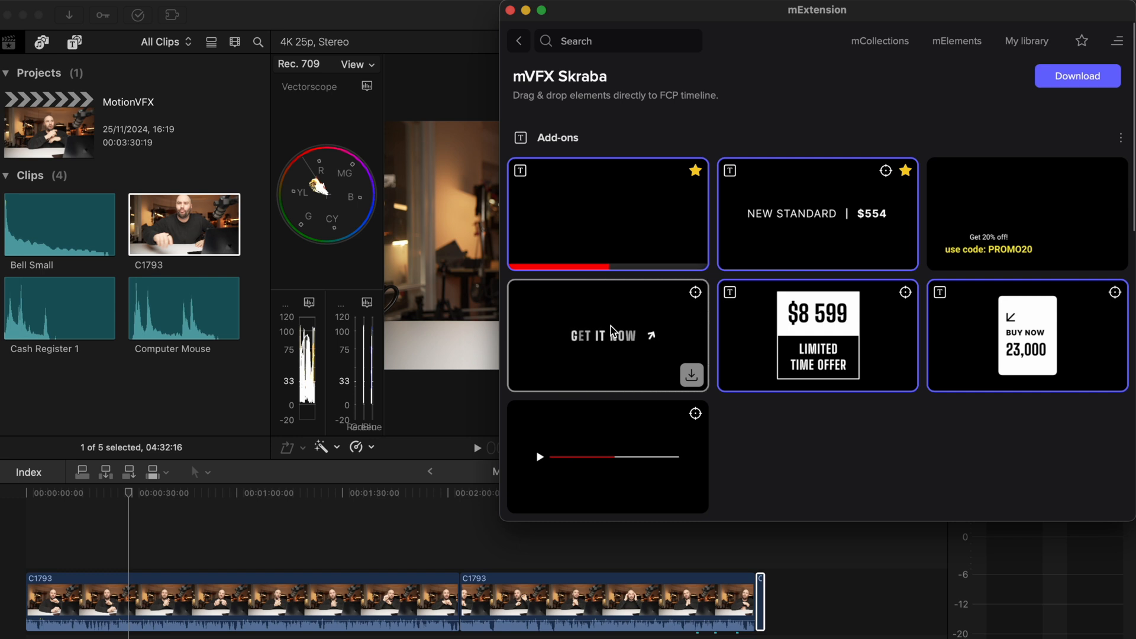
pyautogui.scroll(-3)
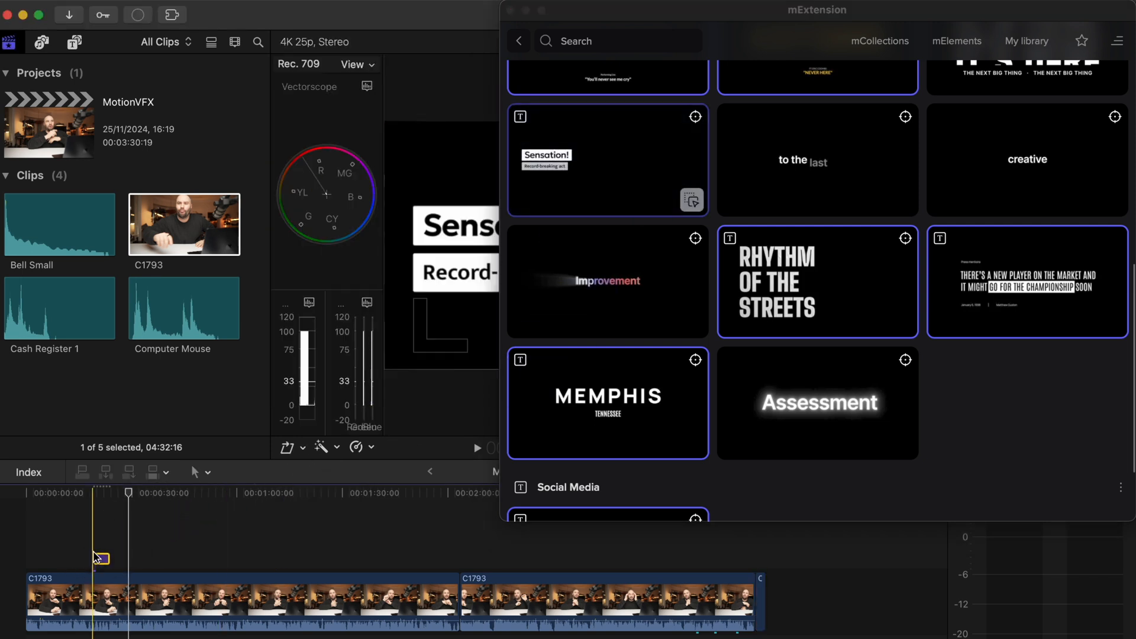
pyautogui.click(510, 10)
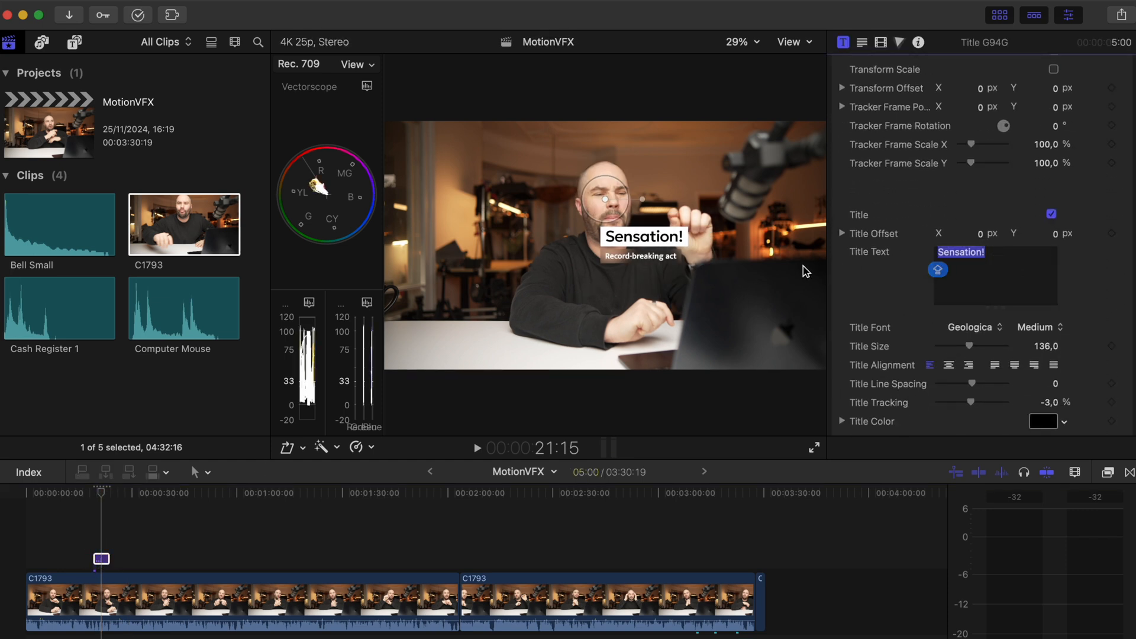
# Step: Retype the title as ALL LINKS / BELOW IN DESCRIPTION, enlarge the subtitle, raise the title
pyautogui.write('ALL LINKS')
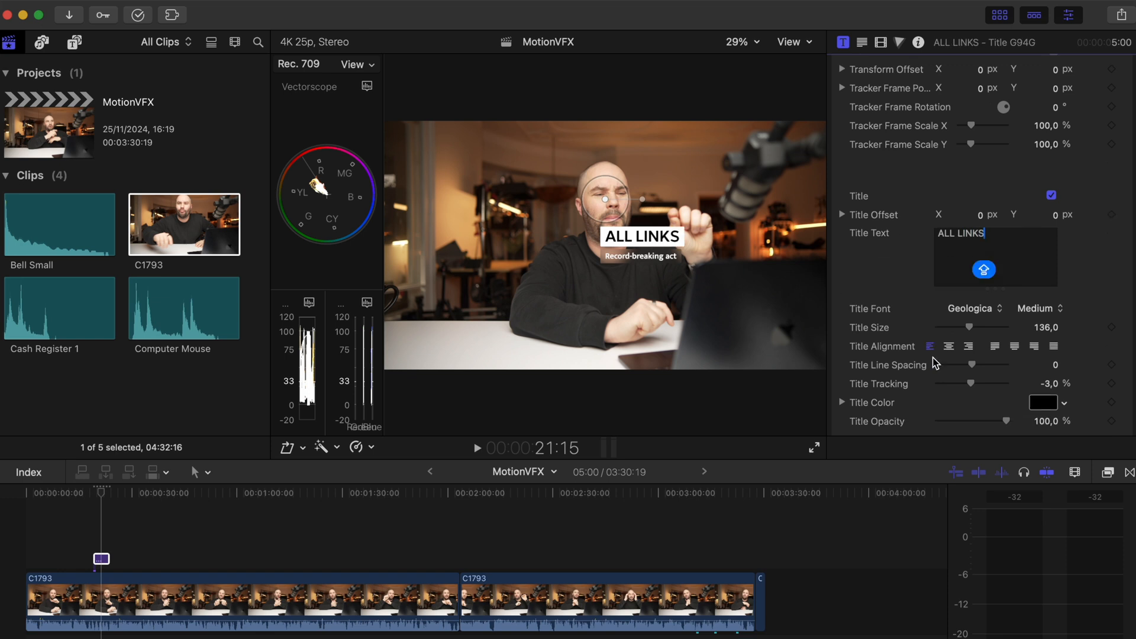
pyautogui.write('BELOW IN DESCRIPTION')
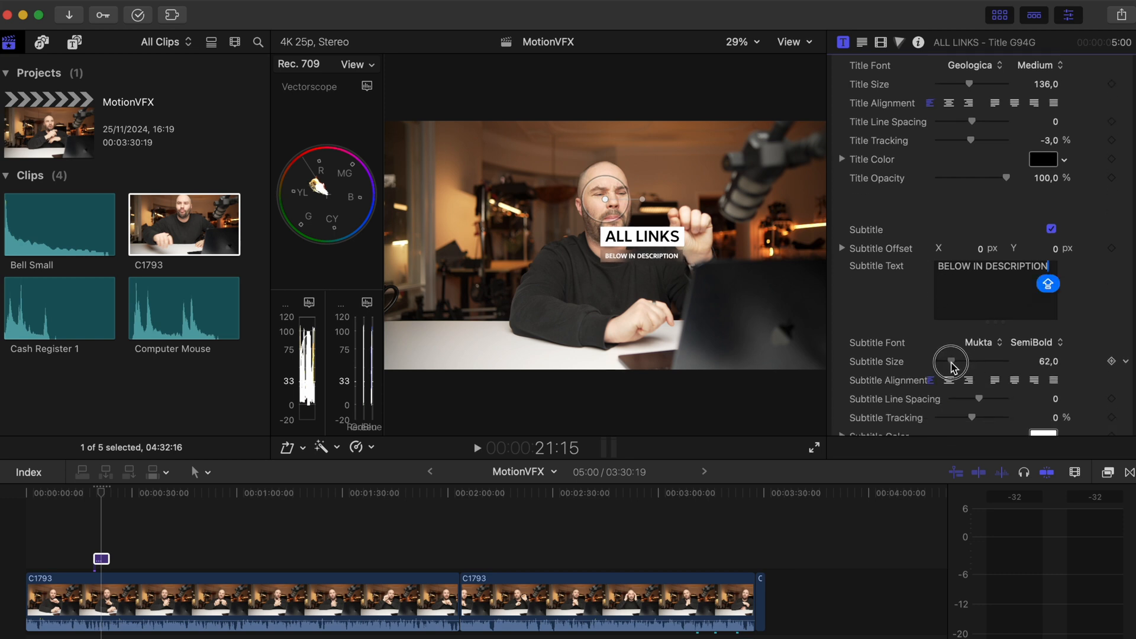
pyautogui.moveTo(951, 362); pyautogui.dragTo(955, 362)
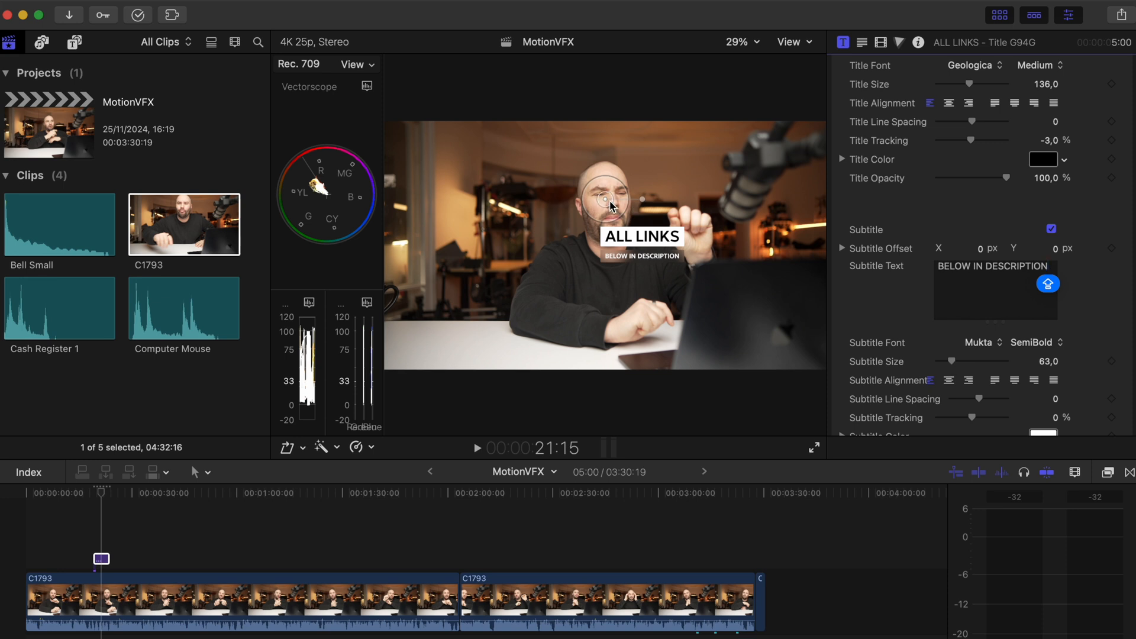
pyautogui.moveTo(610, 201); pyautogui.dragTo(411, 105)
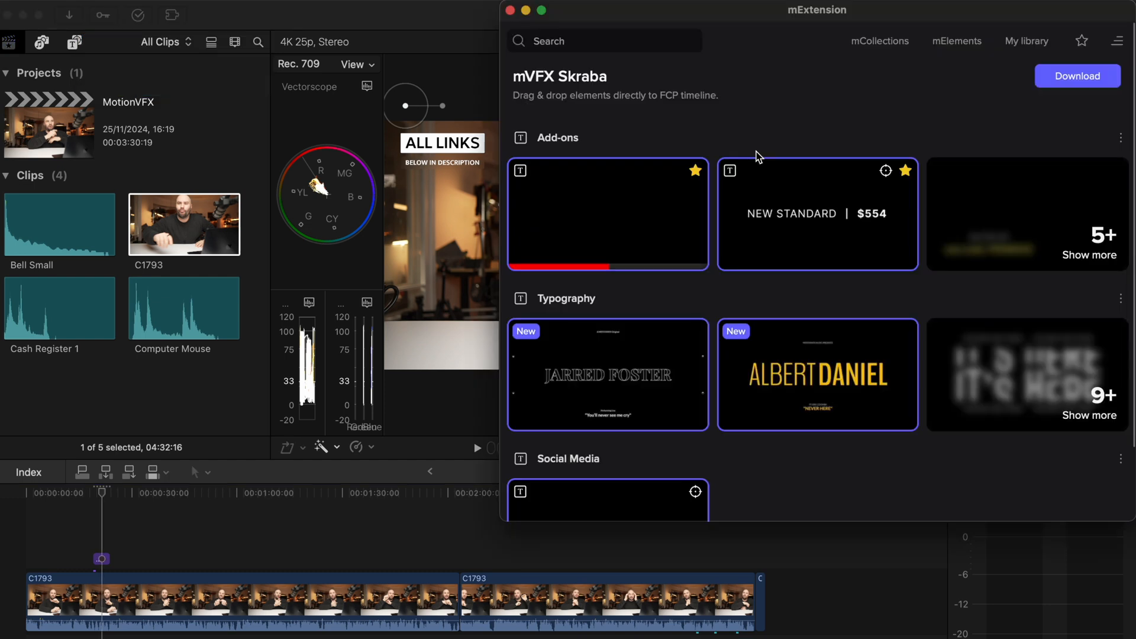
# Step: Scroll through mVFX Skraba and back to the My collections list
pyautogui.scroll(-3)
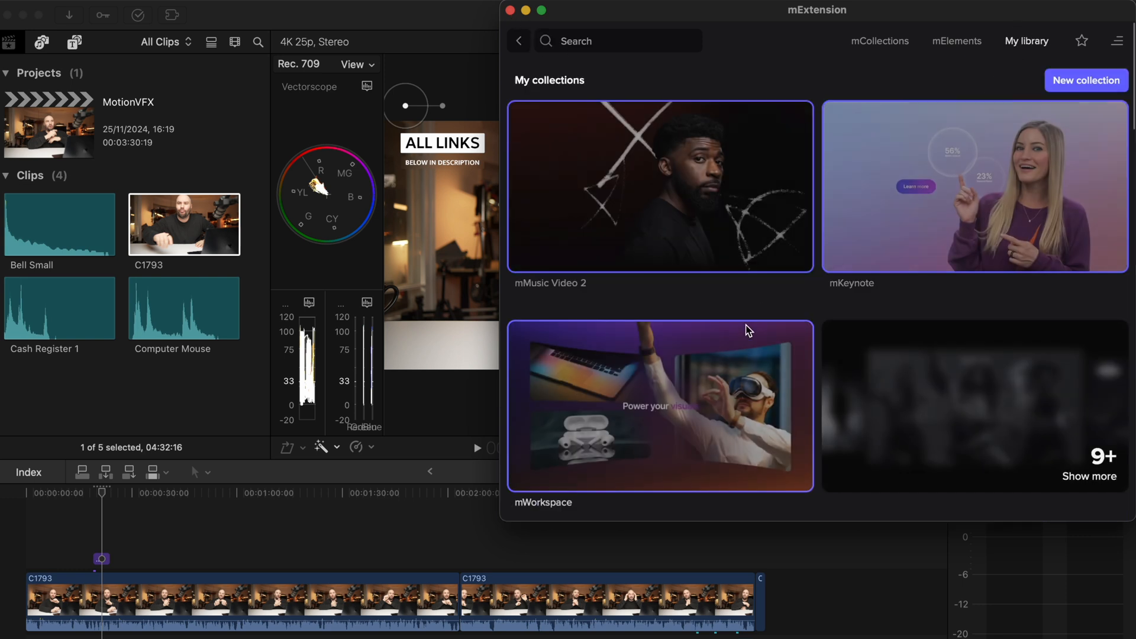
pyautogui.scroll(-3)
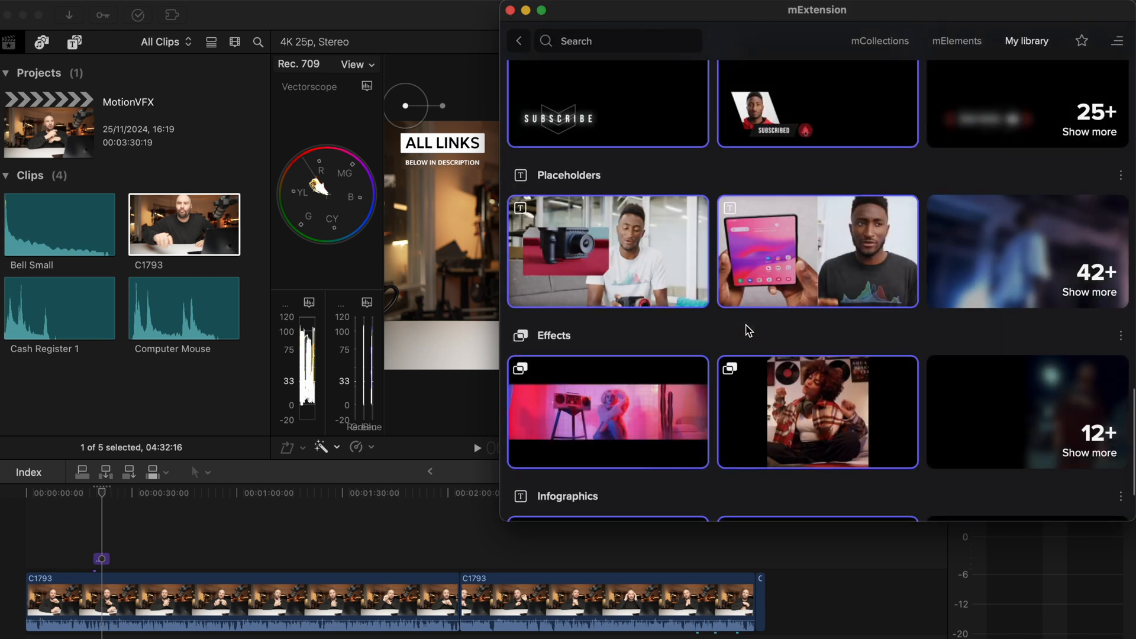
pyautogui.scroll(-3)
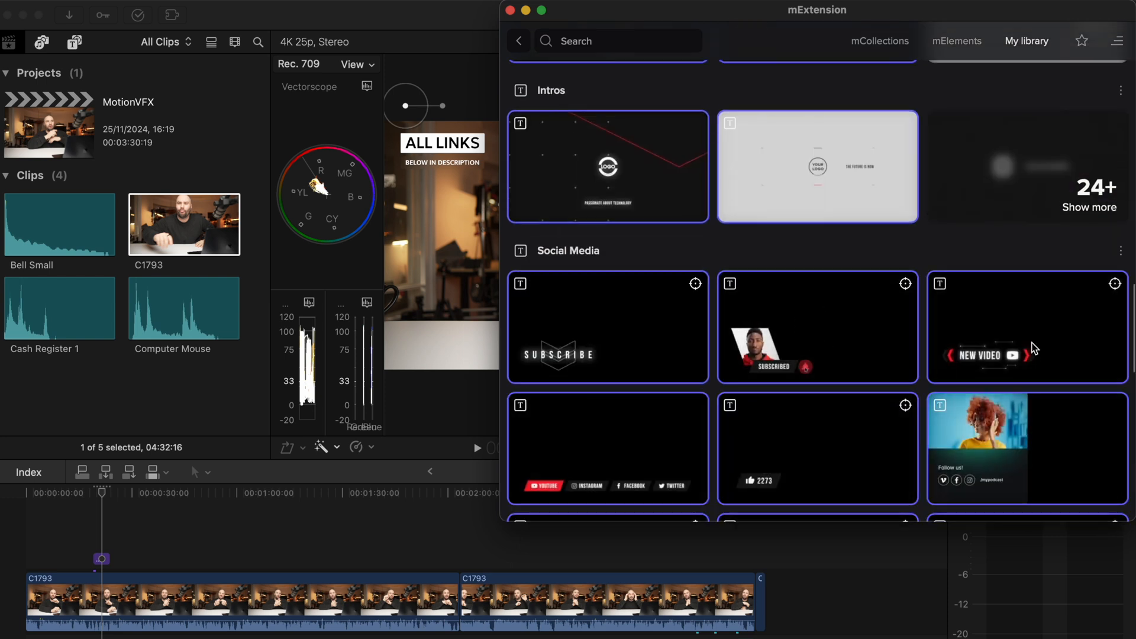
pyautogui.scroll(-3)
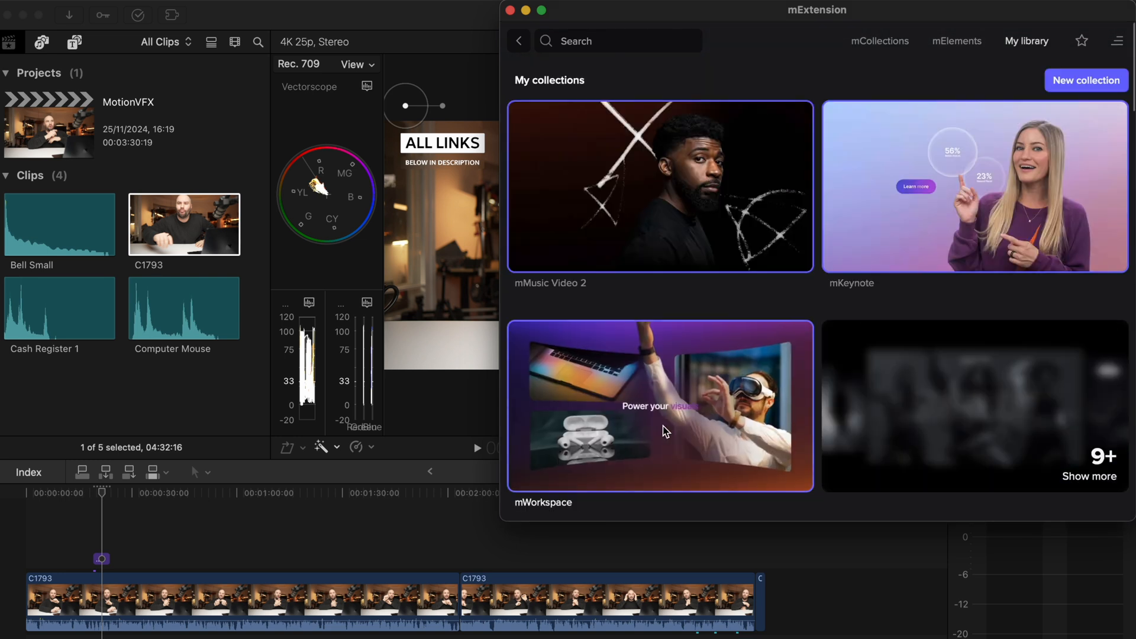
# Step: Open mWorkspace and scroll through its Typography, Social Media, Intros and other categories
pyautogui.click(659, 406)
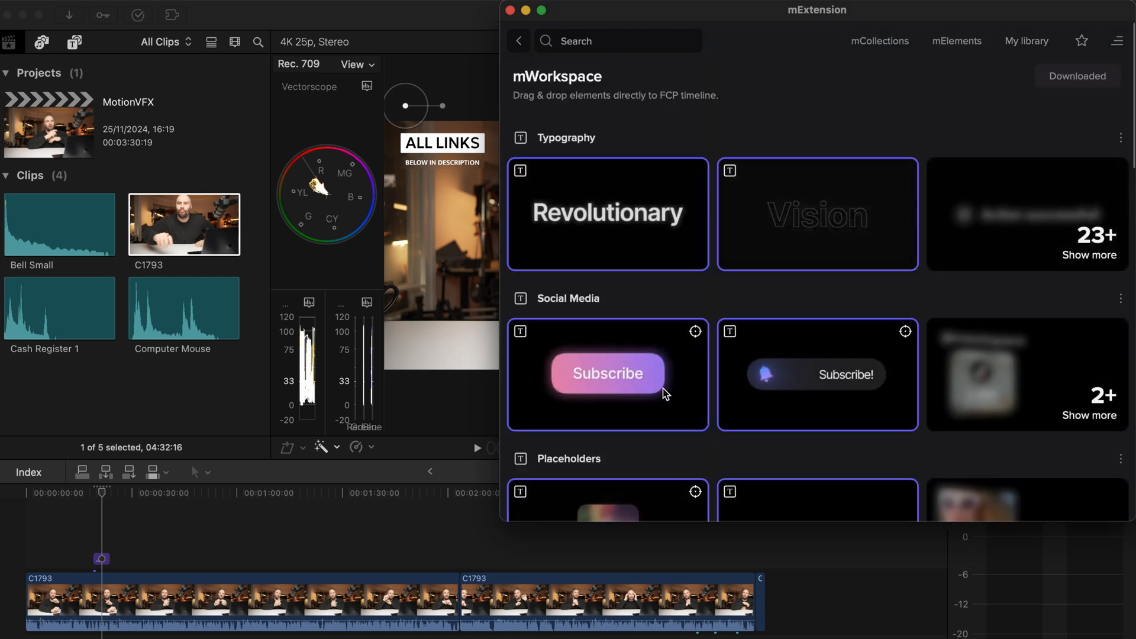
pyautogui.scroll(-3)
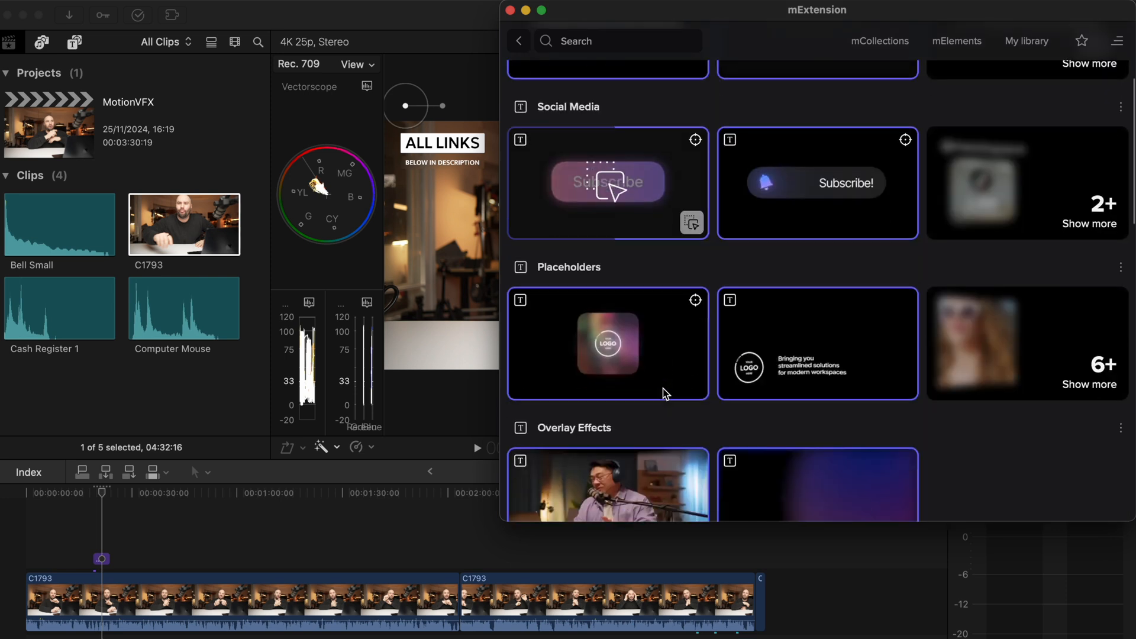
pyautogui.scroll(-3)
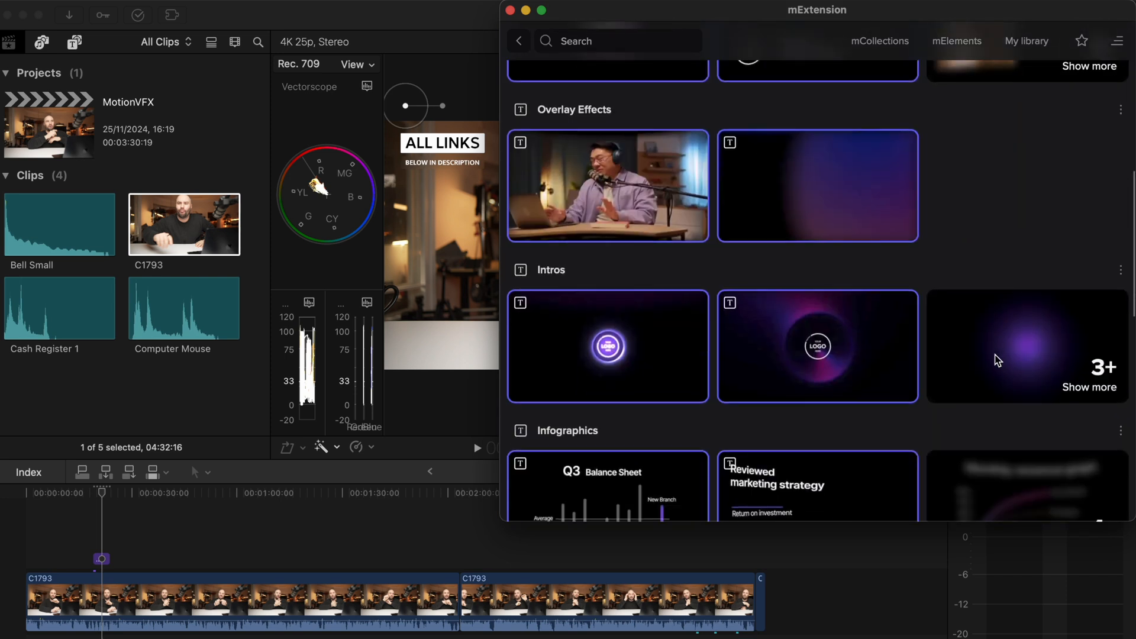
pyautogui.scroll(-3)
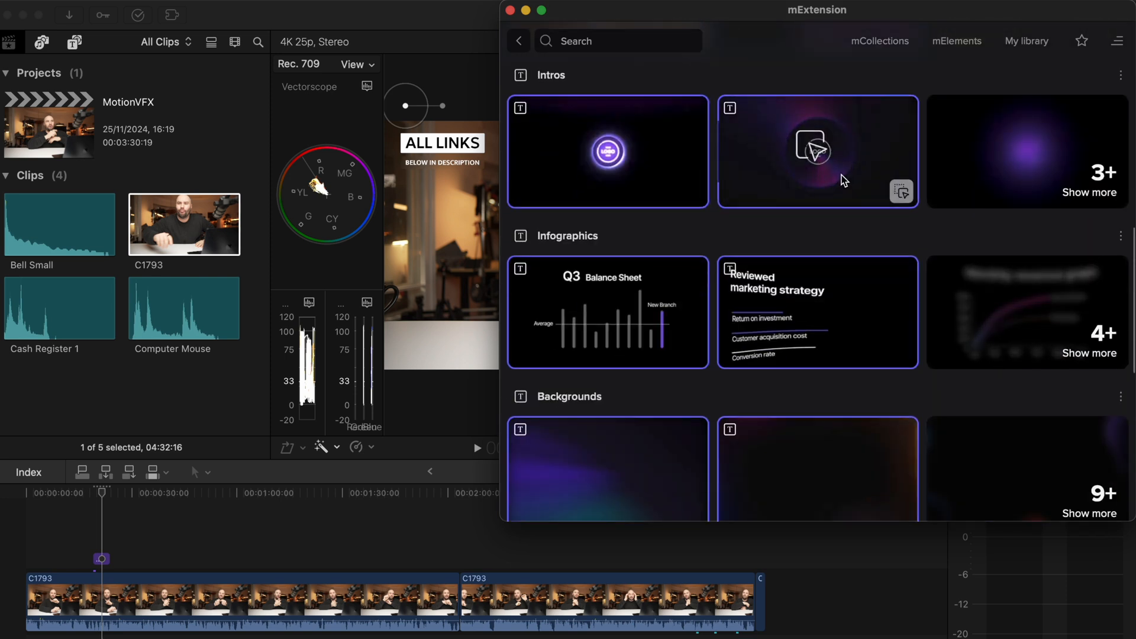